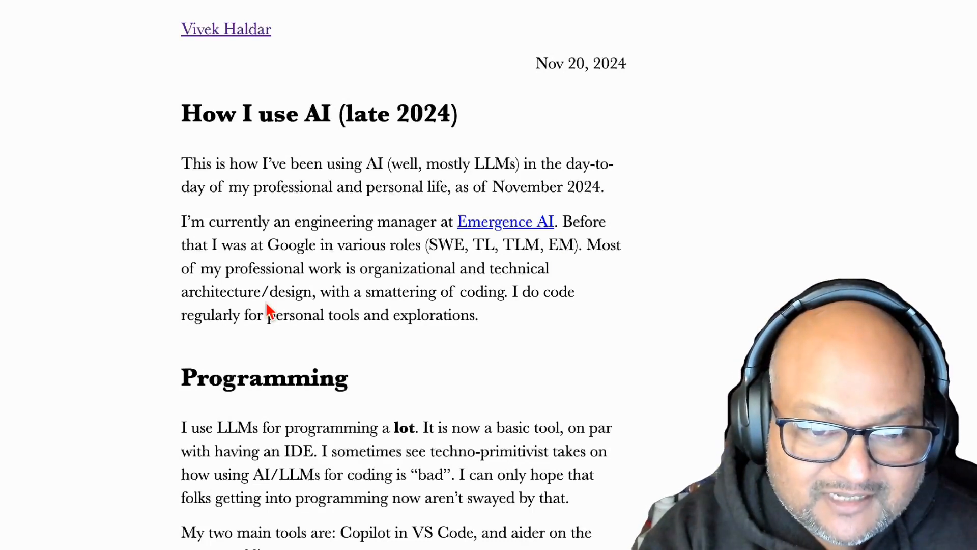
pyautogui.moveTo(35, 262)
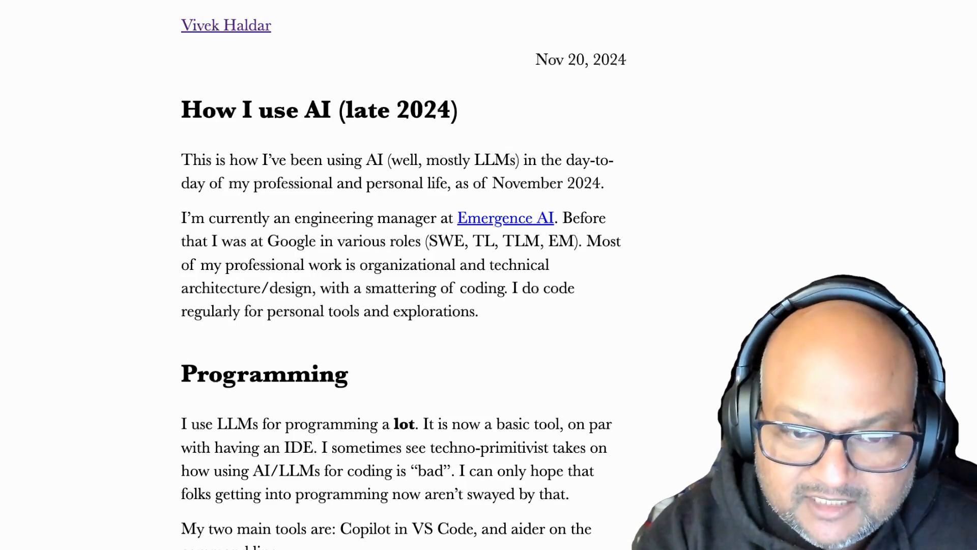
pyautogui.moveTo(373, 218)
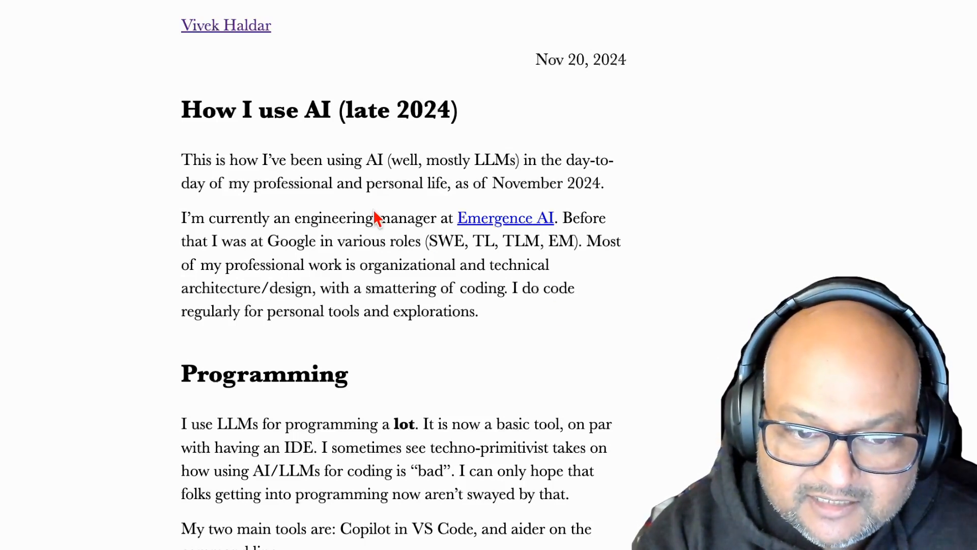
pyautogui.moveTo(176, 285)
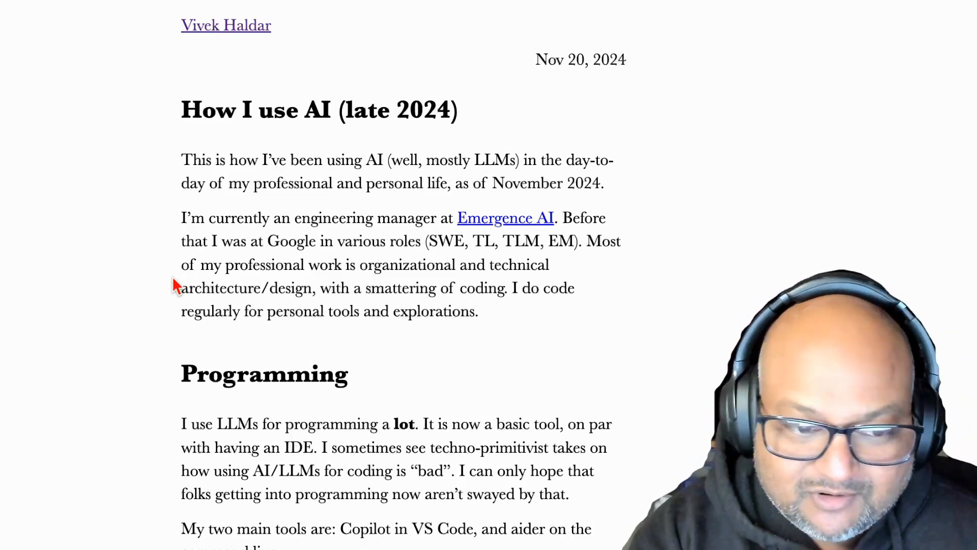
# Scroll down to the Programming section and the line about aider on the command line.
pyautogui.scroll(-3)
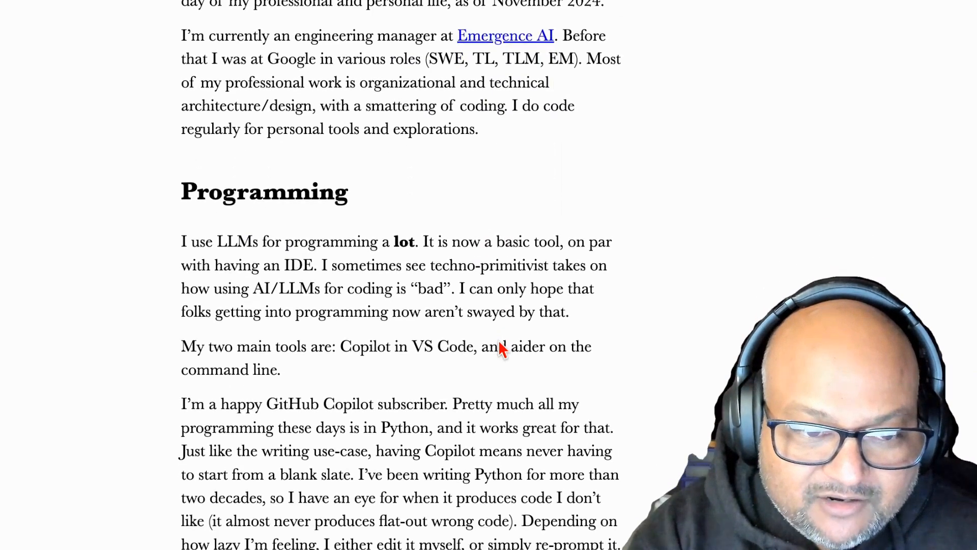
pyautogui.scroll(-3)
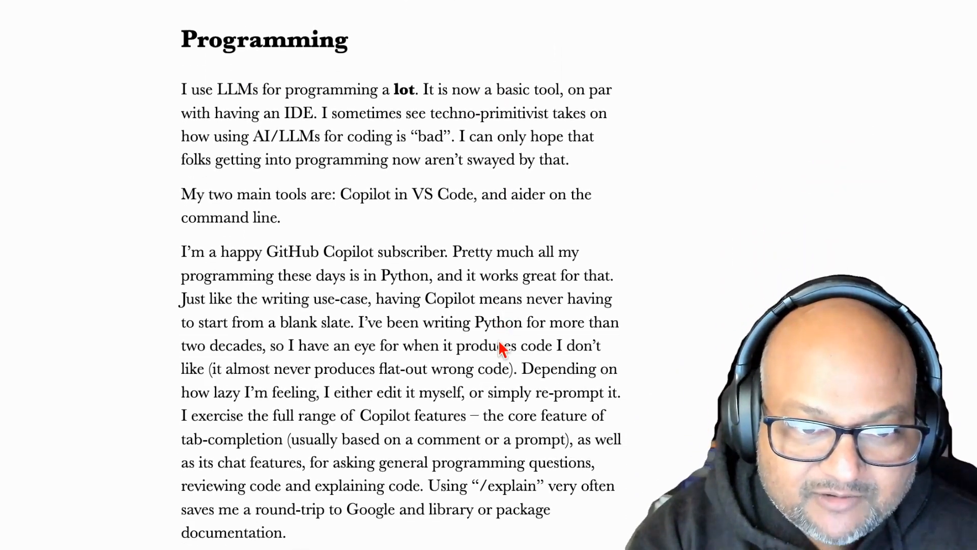
pyautogui.scroll(-3)
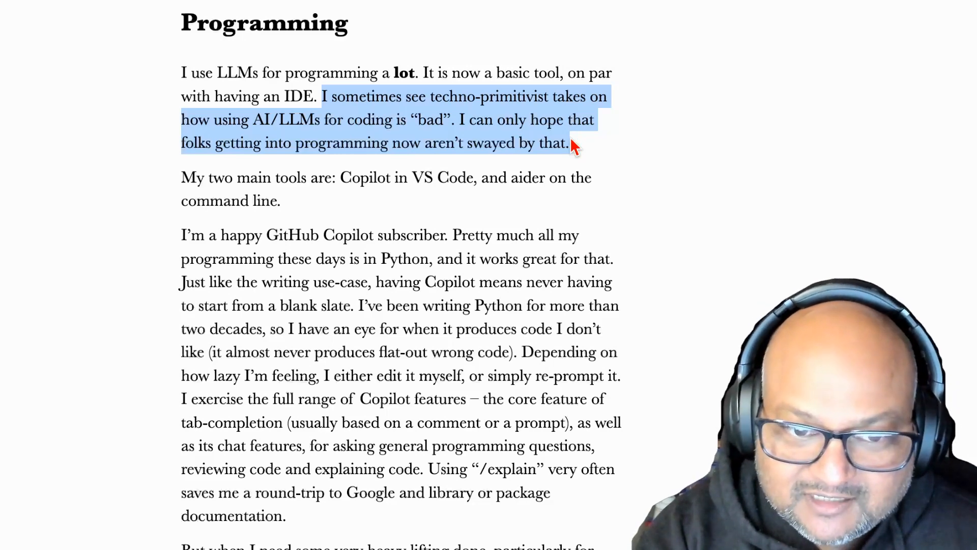
pyautogui.moveTo(582, 156)
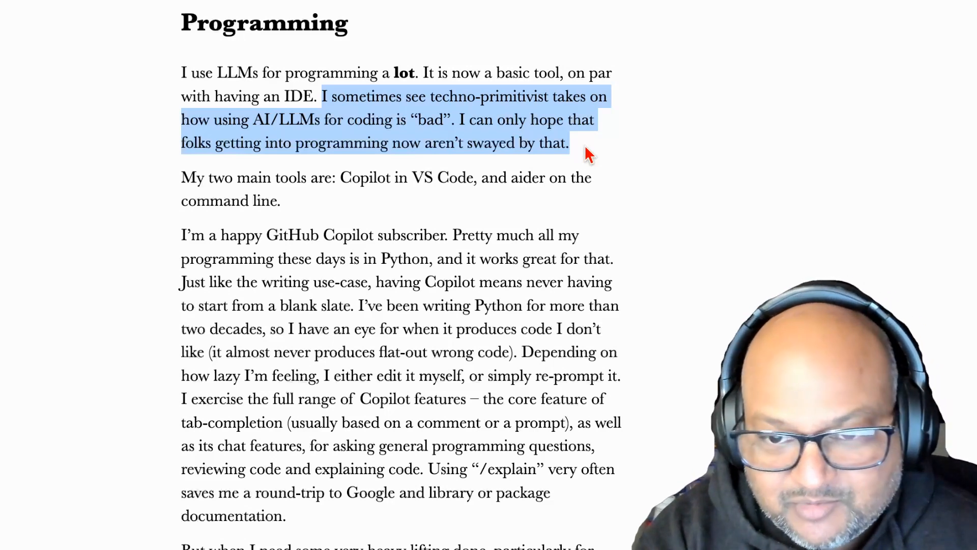
pyautogui.moveTo(632, 212)
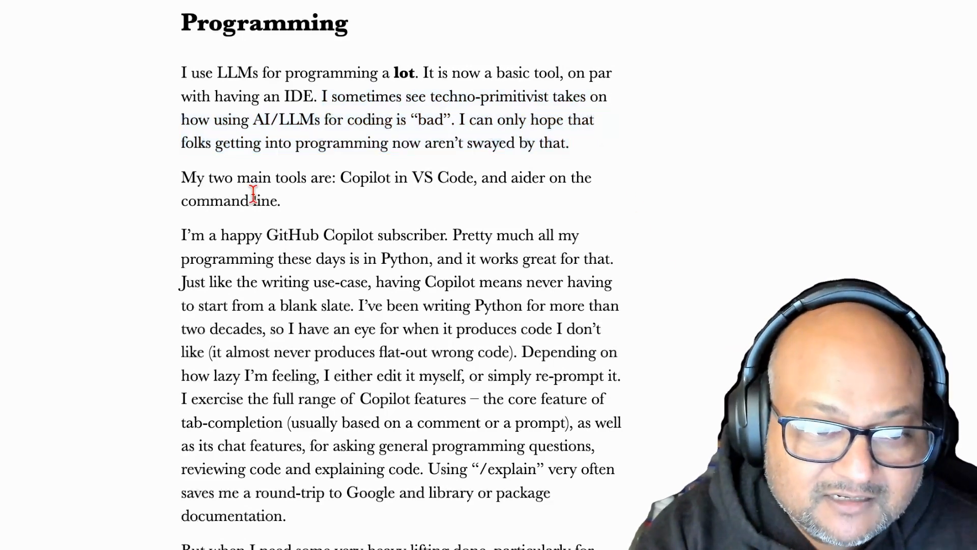
pyautogui.moveTo(319, 177)
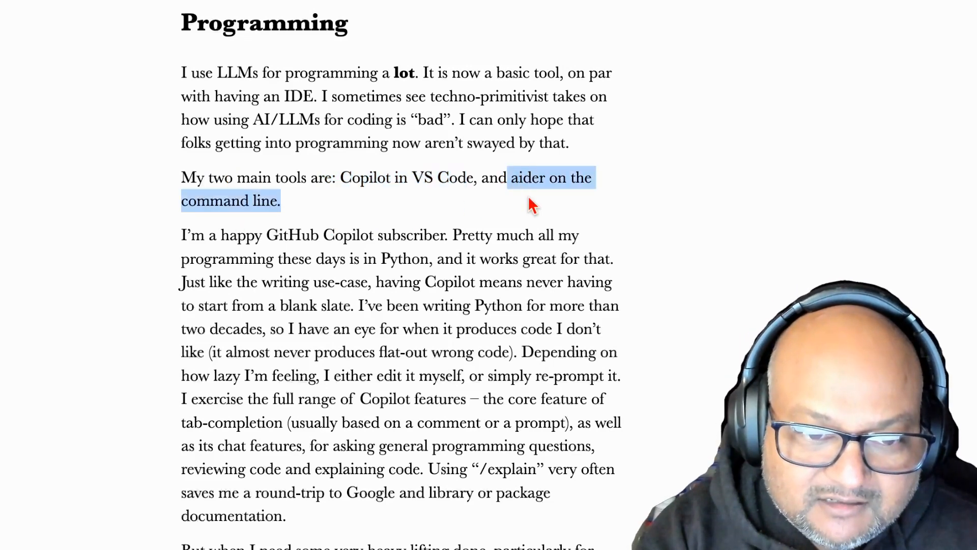
# Highlight the words 'Python' and 'Copilot' in the GitHub Copilot paragraph.
pyautogui.scroll(-3)
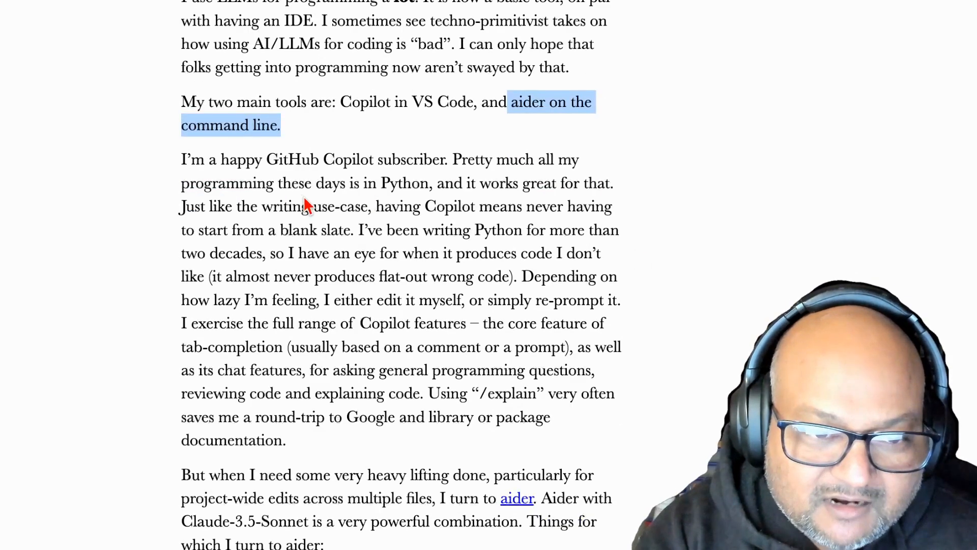
pyautogui.doubleClick(404, 182)
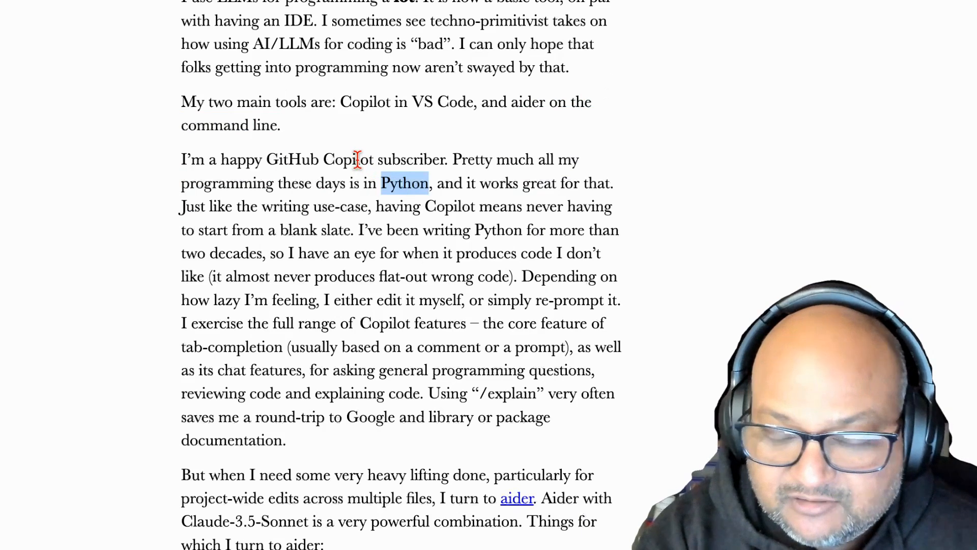
pyautogui.doubleClick(347, 158)
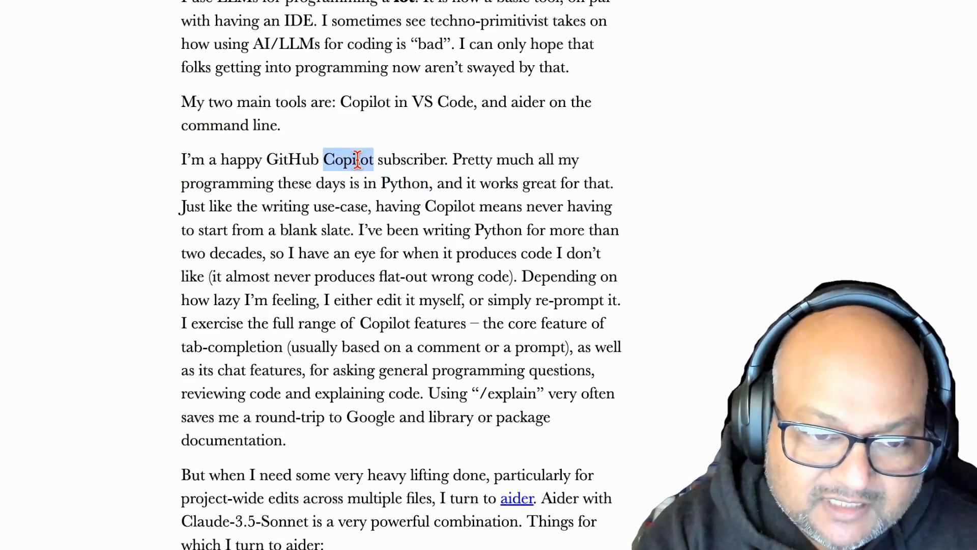
pyautogui.moveTo(372, 190)
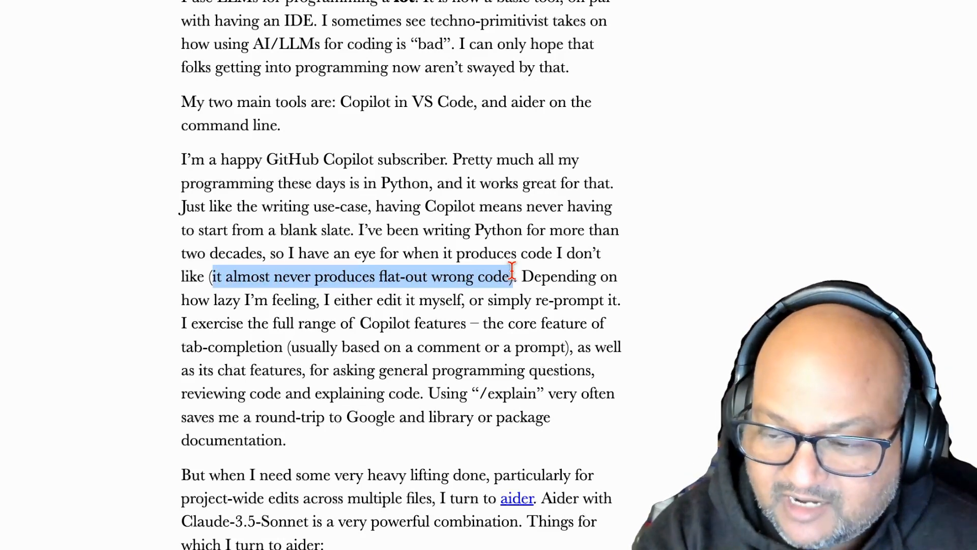
pyautogui.moveTo(557, 373)
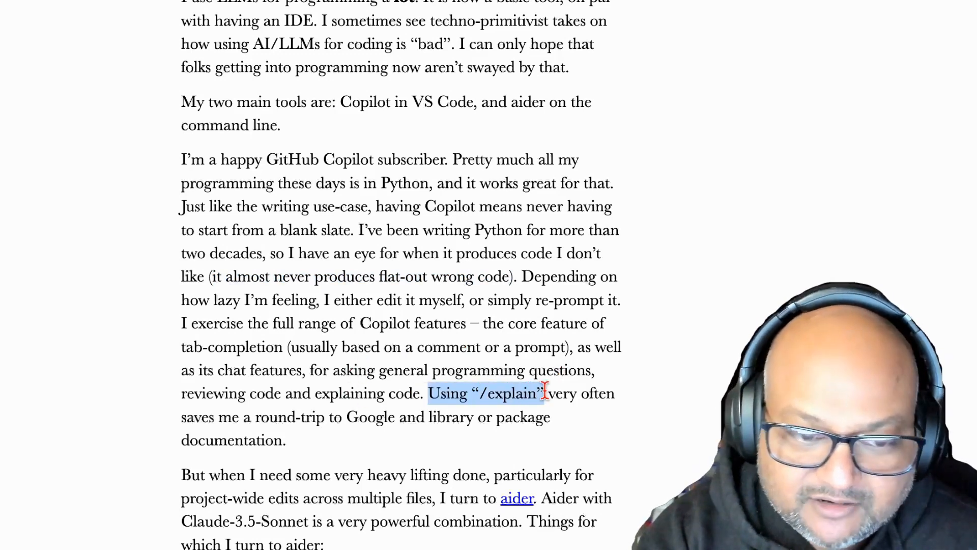
pyautogui.moveTo(118, 318)
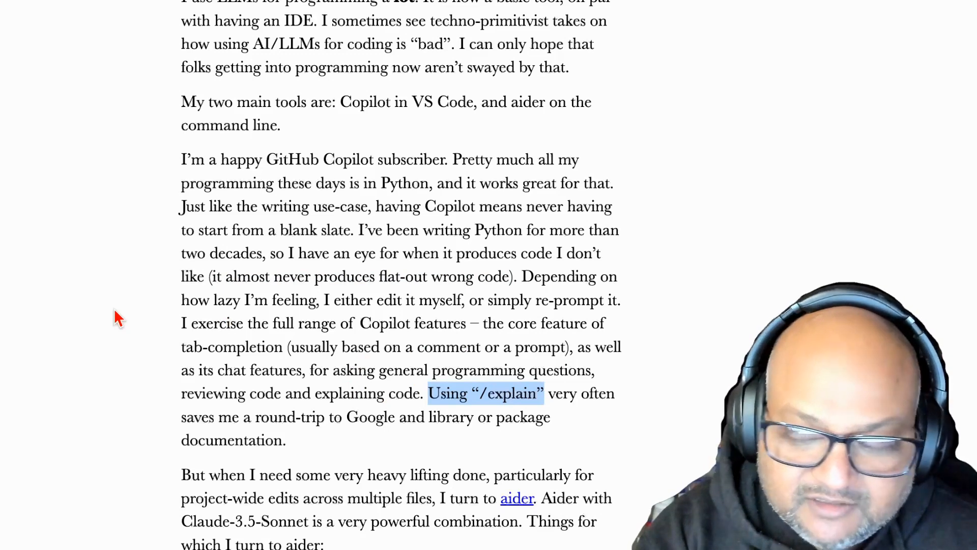
# Clear earlier bullet highlights, highlight the multi-file refactoring bullet, and scroll to the Aider cost paragraph.
pyautogui.scroll(-3)
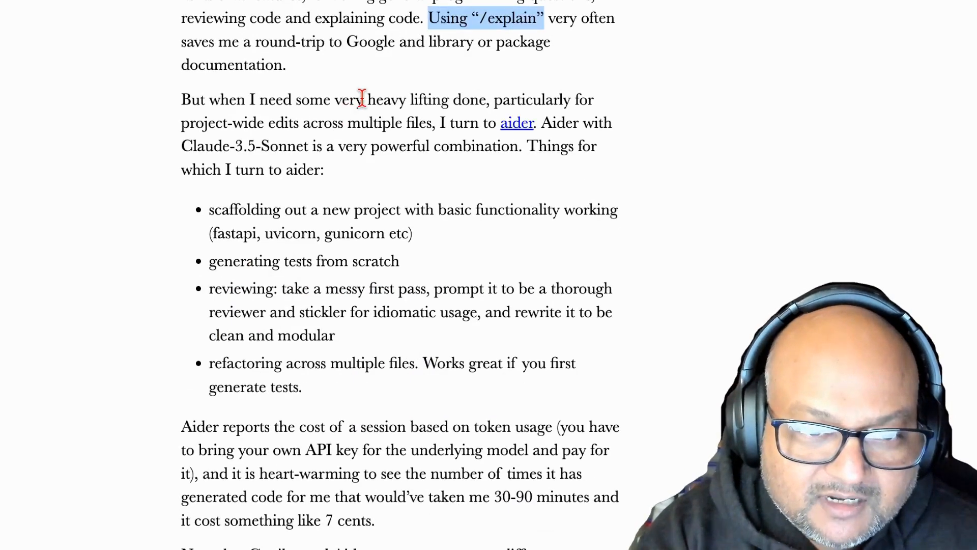
pyautogui.moveTo(426, 123)
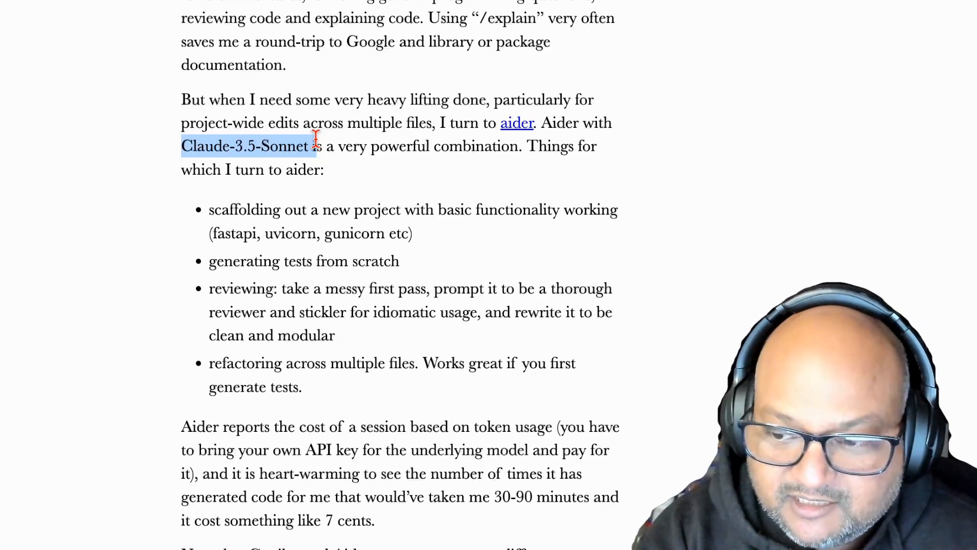
pyautogui.click(206, 123)
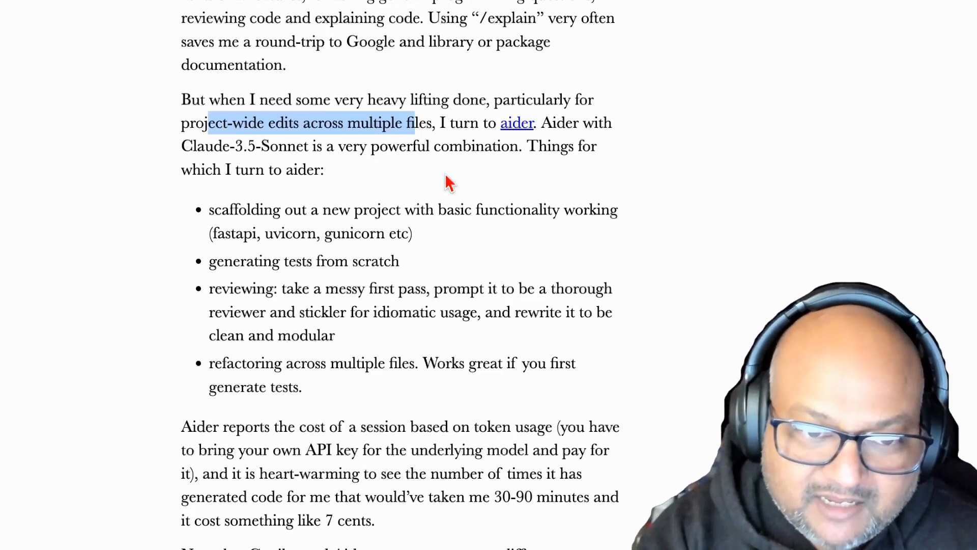
pyautogui.moveTo(434, 141)
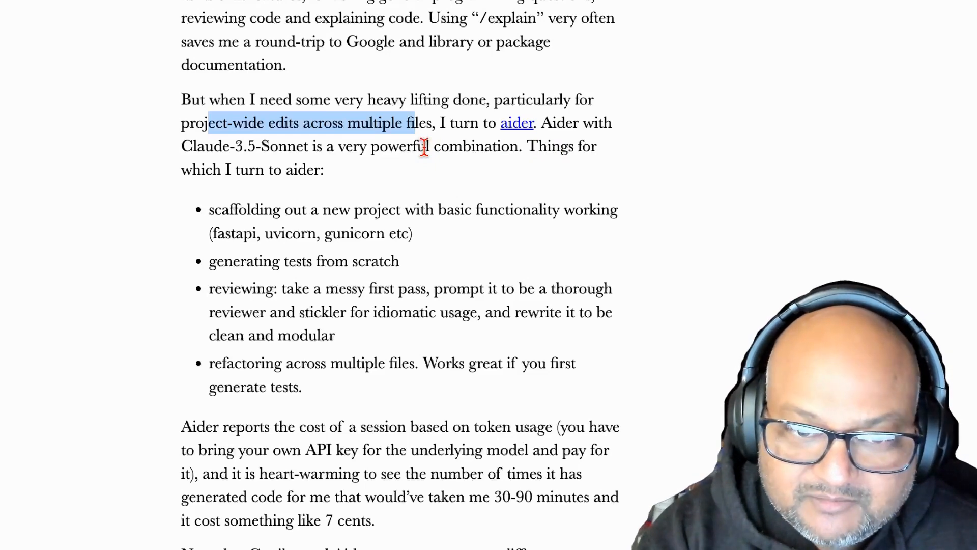
pyautogui.moveTo(330, 320)
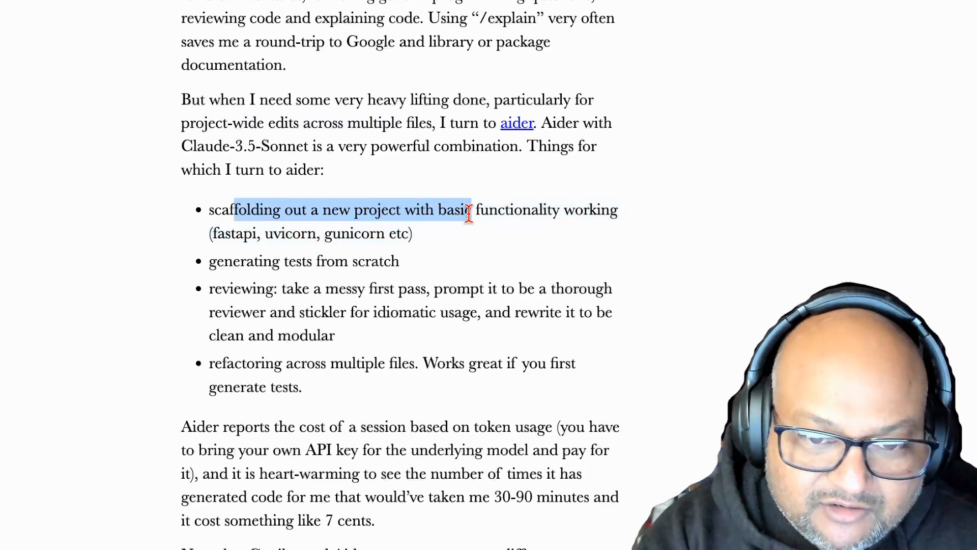
pyautogui.click(232, 261)
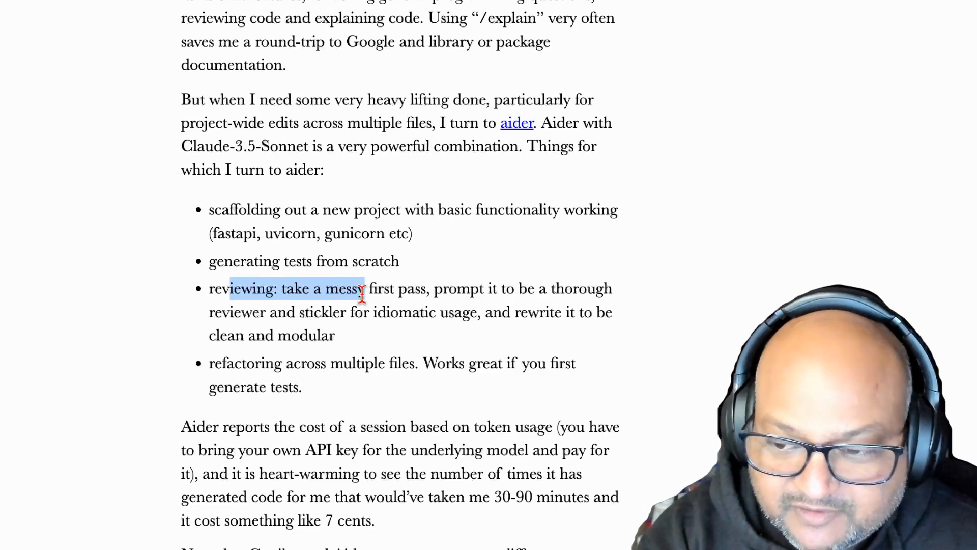
pyautogui.moveTo(355, 346)
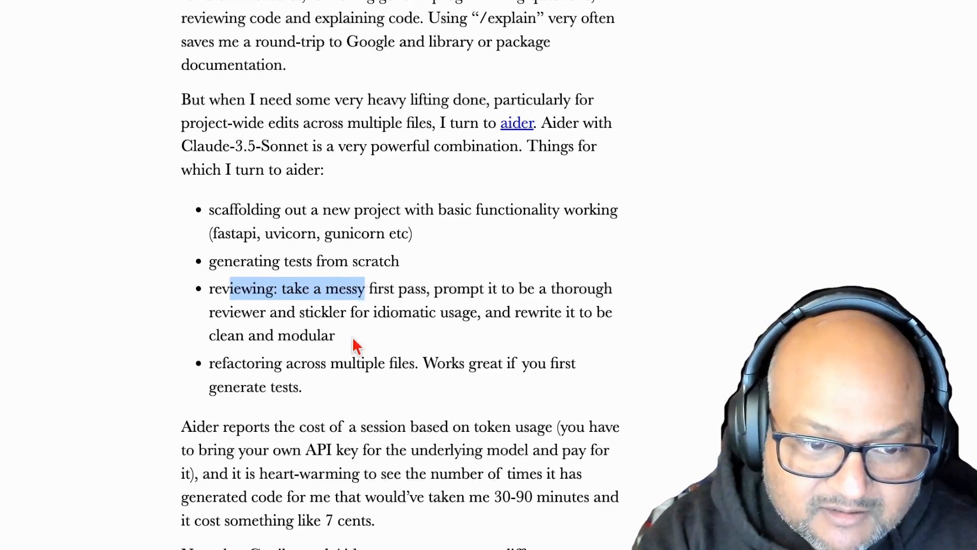
pyautogui.moveTo(224, 362)
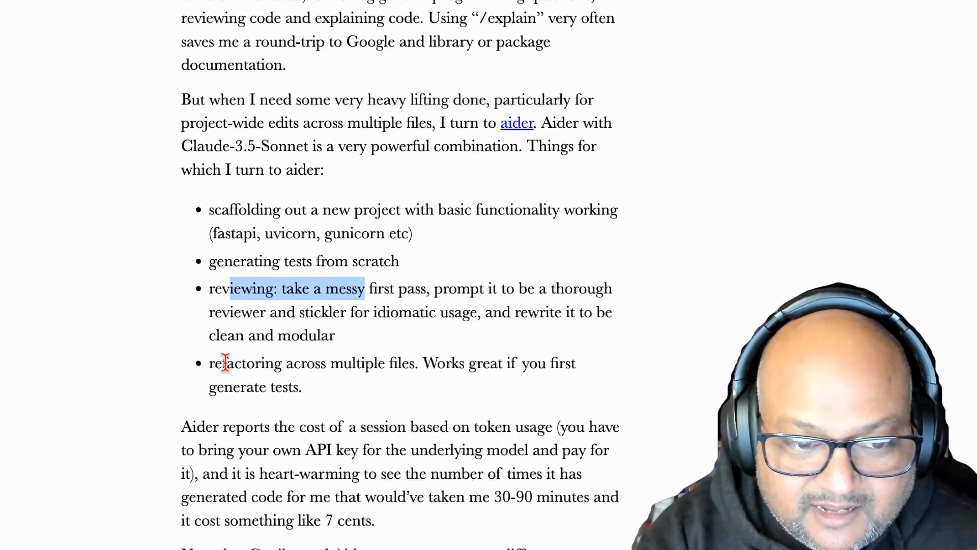
pyautogui.click(231, 363)
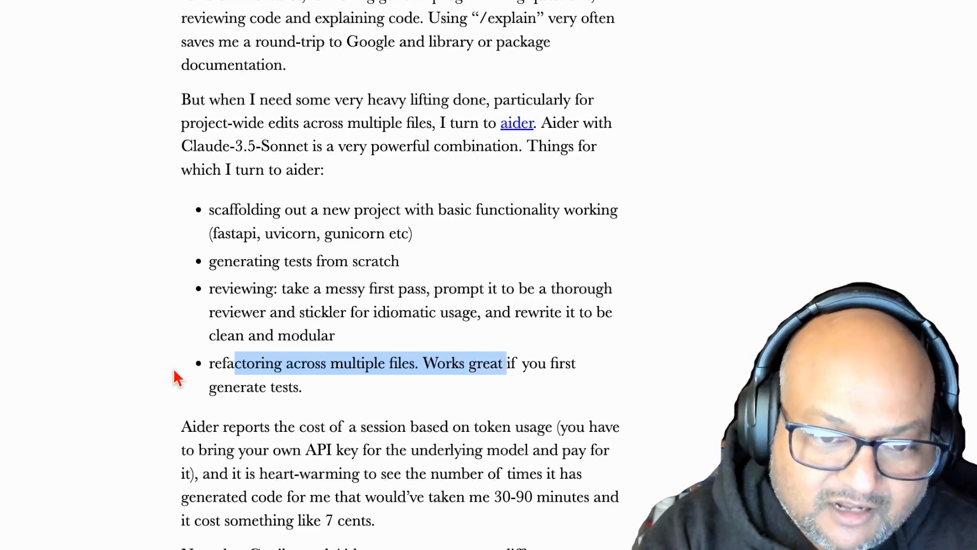
pyautogui.click(421, 363)
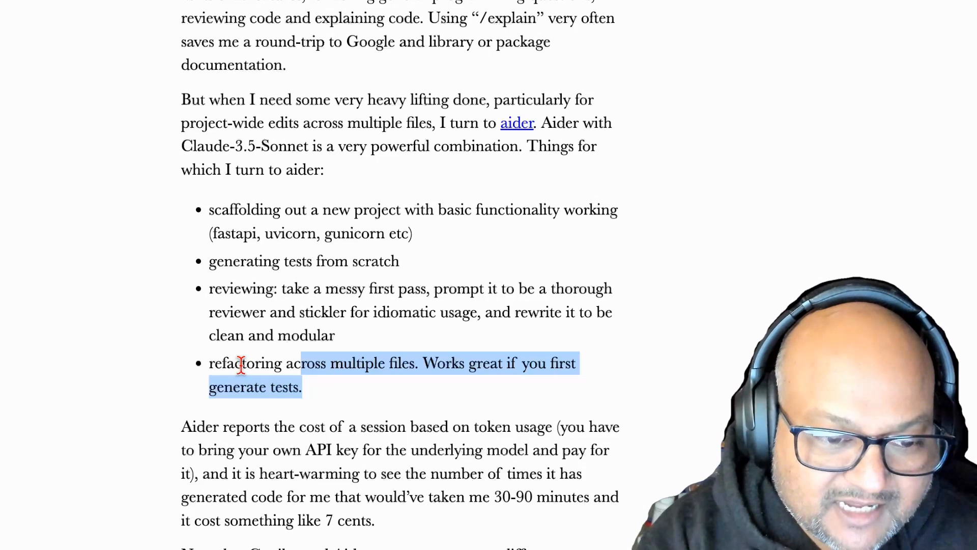
pyautogui.scroll(-3)
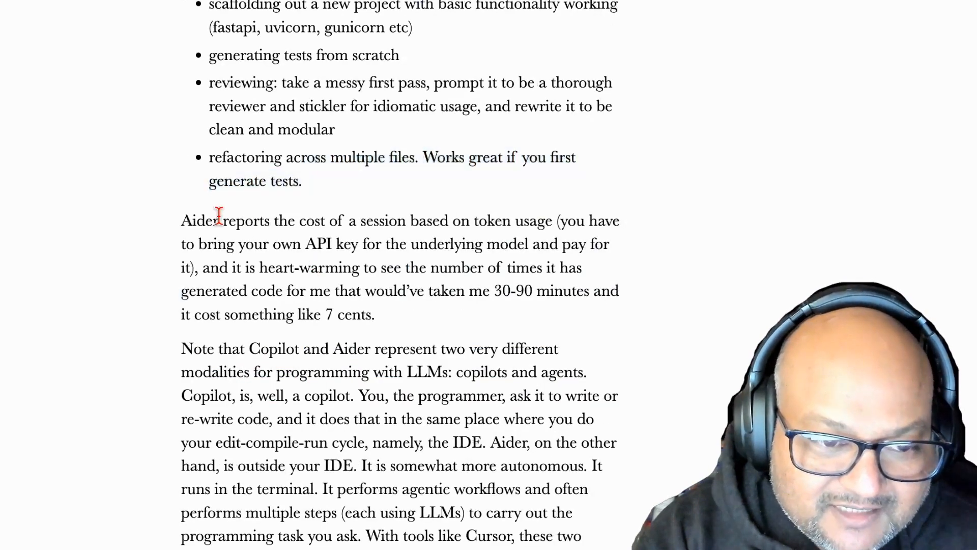
# Highlight the 7-cent session cost and the generated-code passage in the Copilot-versus-Aider paragraph.
pyautogui.moveTo(181, 221); pyautogui.dragTo(348, 221)
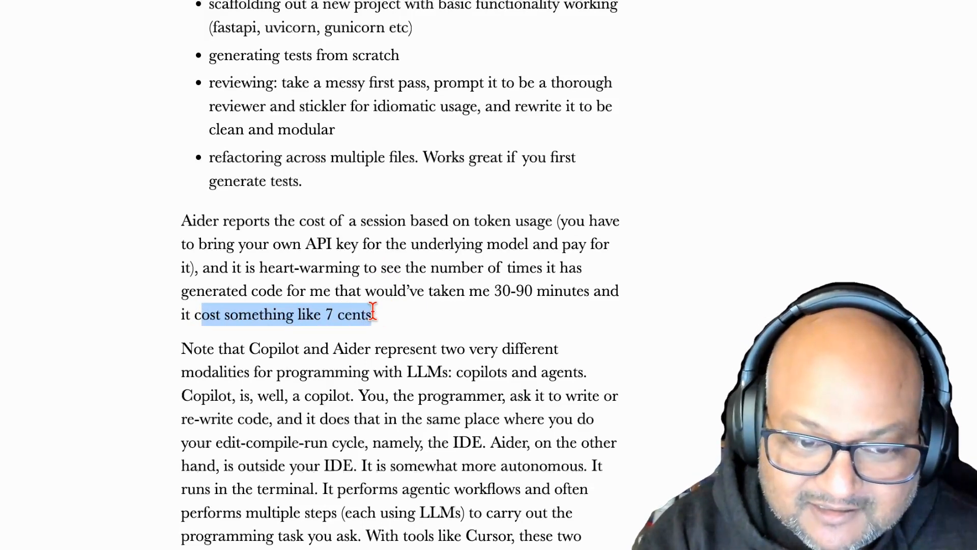
pyautogui.click(411, 291)
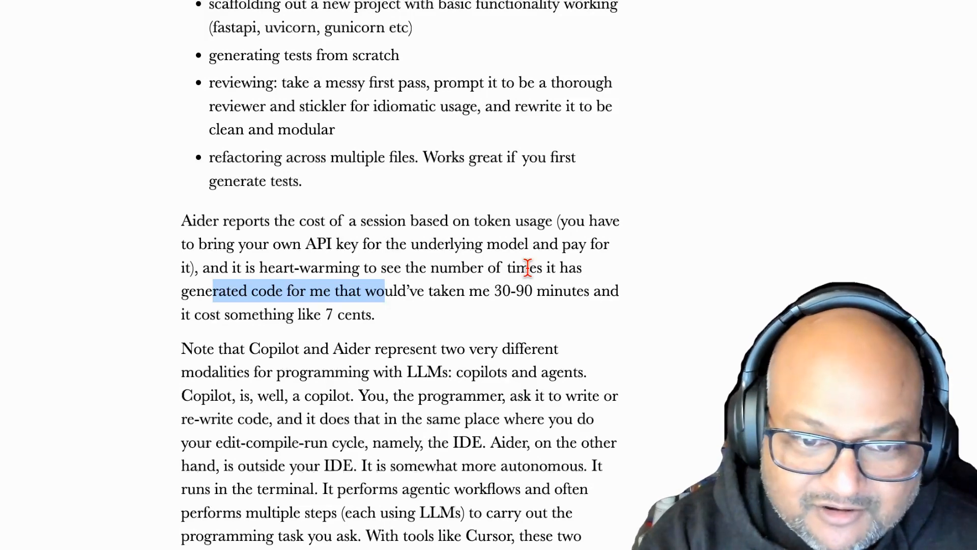
pyautogui.moveTo(524, 334)
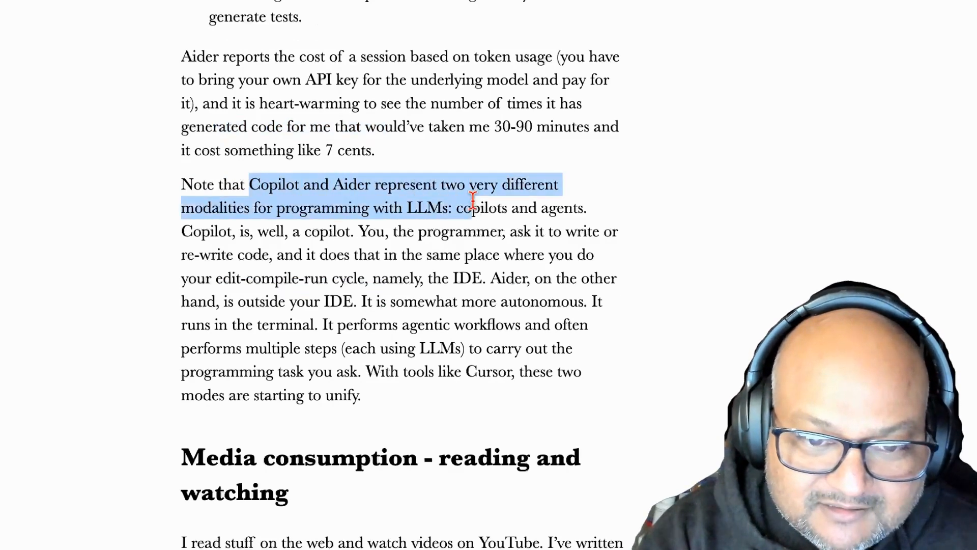
pyautogui.click(447, 208)
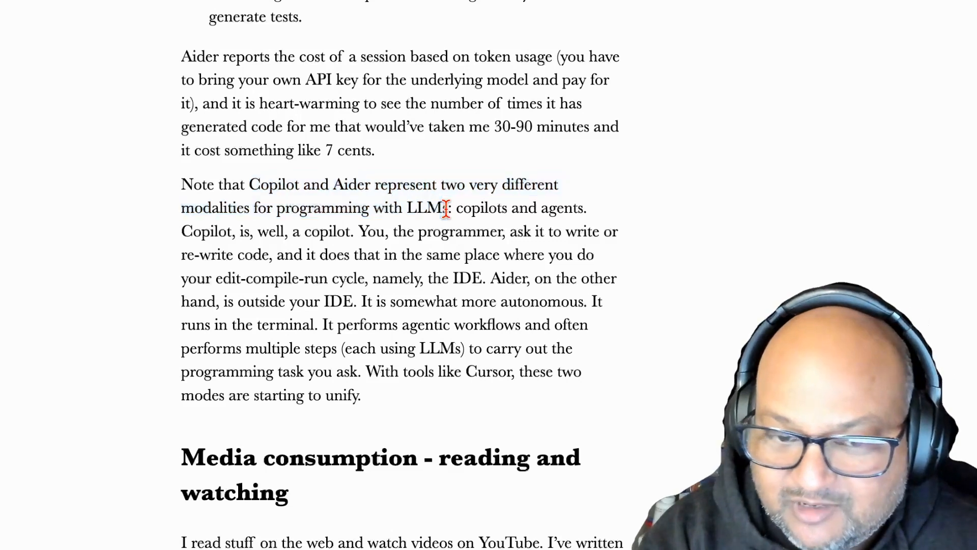
pyautogui.moveTo(485, 207)
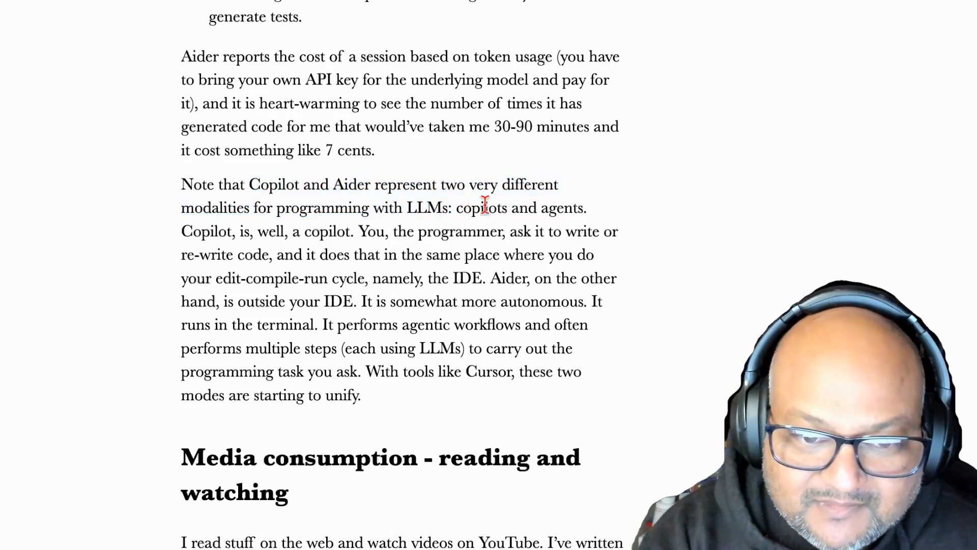
# Highlight the words 'agents', 'autonomous' and 'copilots' in turn.
pyautogui.doubleClick(560, 207)
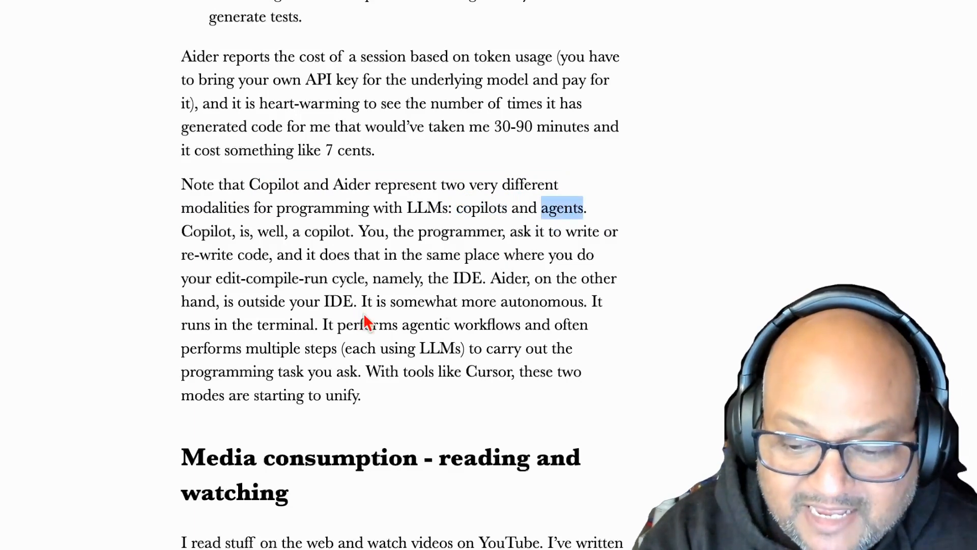
pyautogui.doubleClick(541, 301)
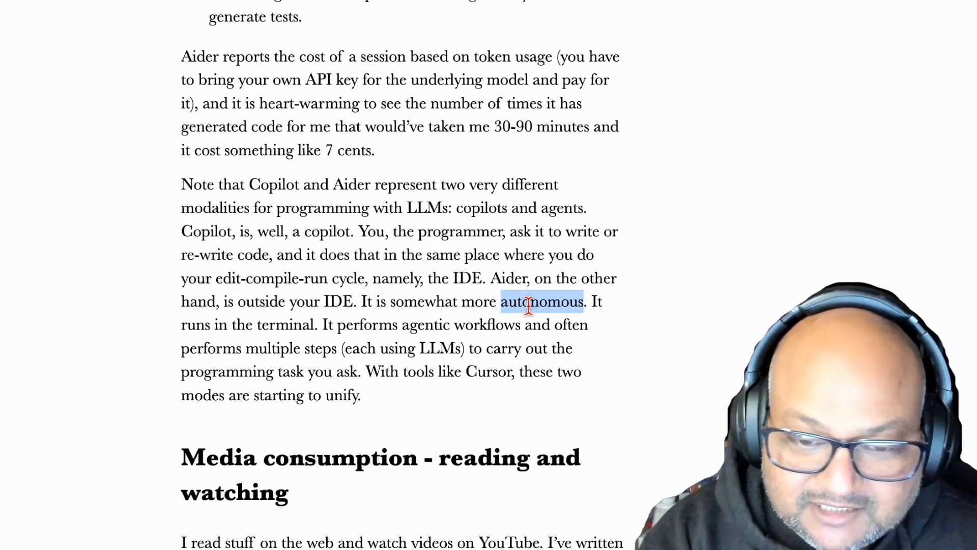
pyautogui.moveTo(352, 349)
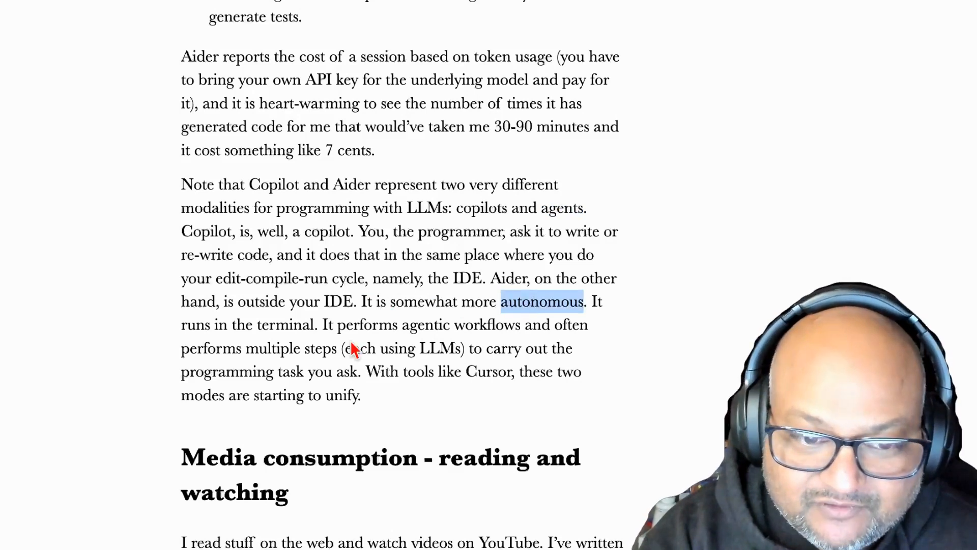
pyautogui.moveTo(249, 305)
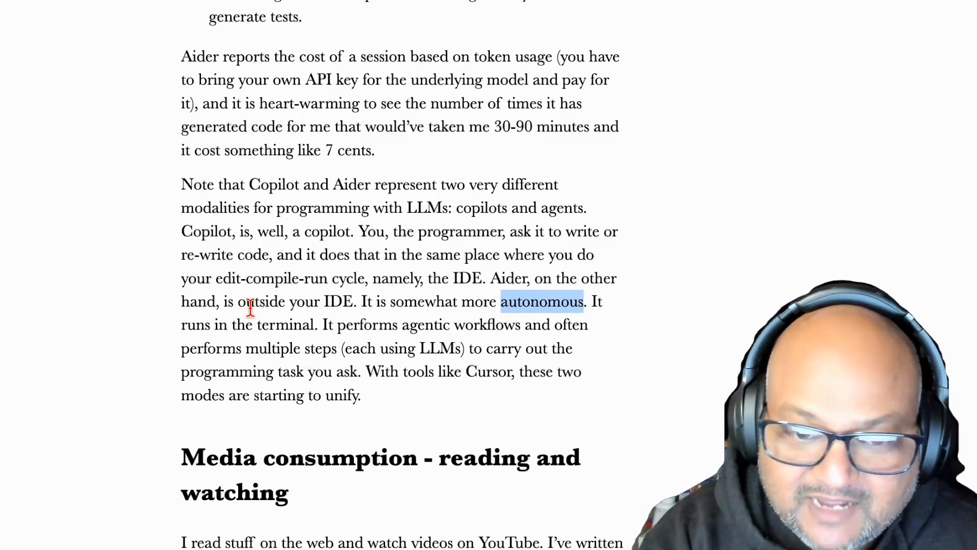
pyautogui.moveTo(245, 348)
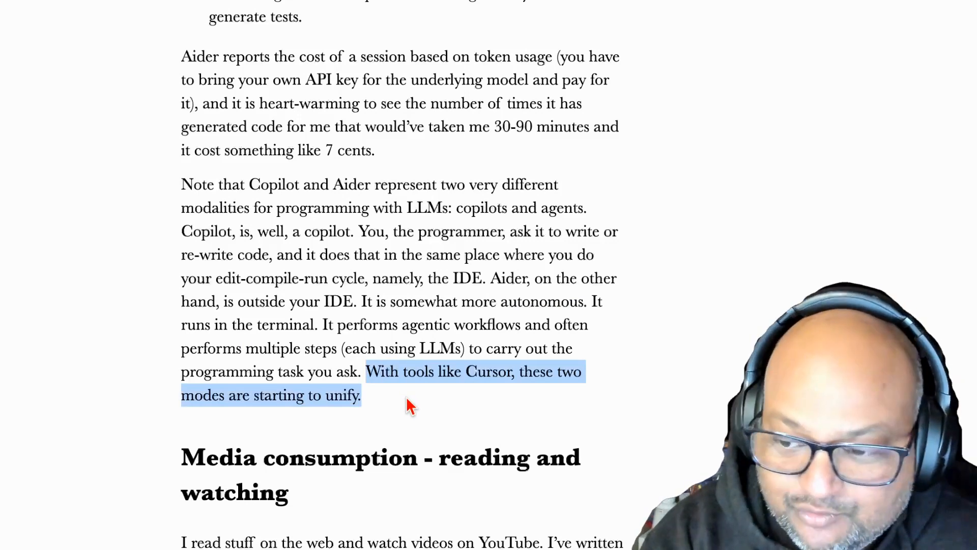
pyautogui.doubleClick(481, 208)
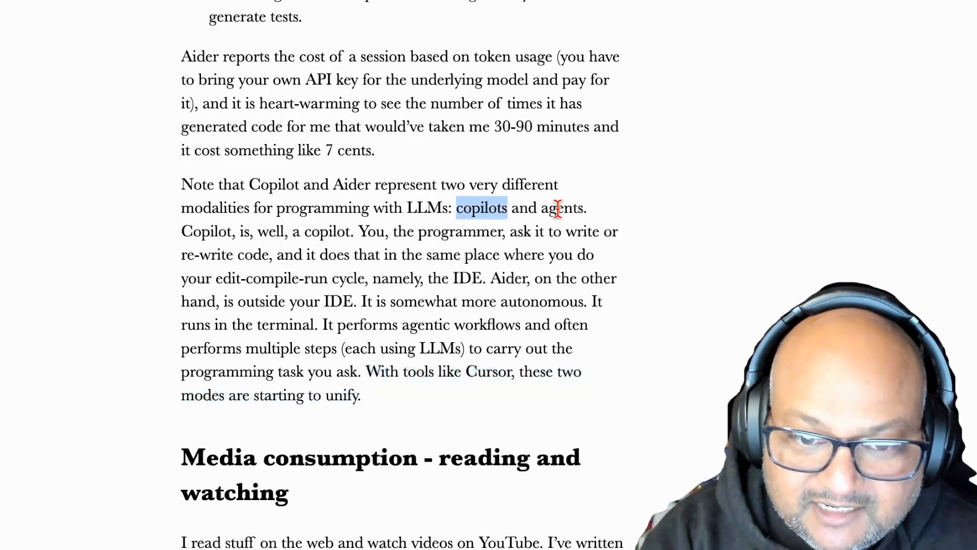
pyautogui.doubleClick(560, 207)
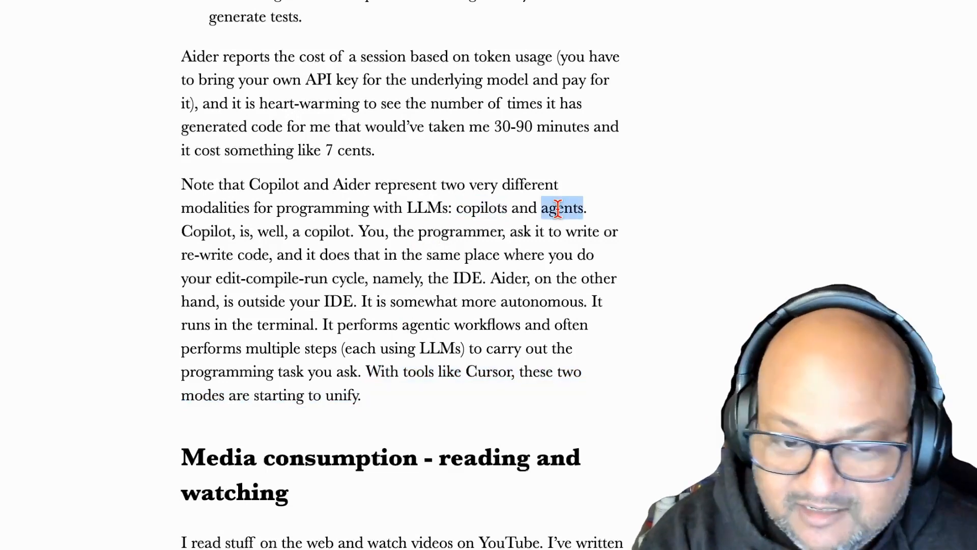
# Scroll to the Media consumption section and the HN summarizer bullet.
pyautogui.scroll(-3)
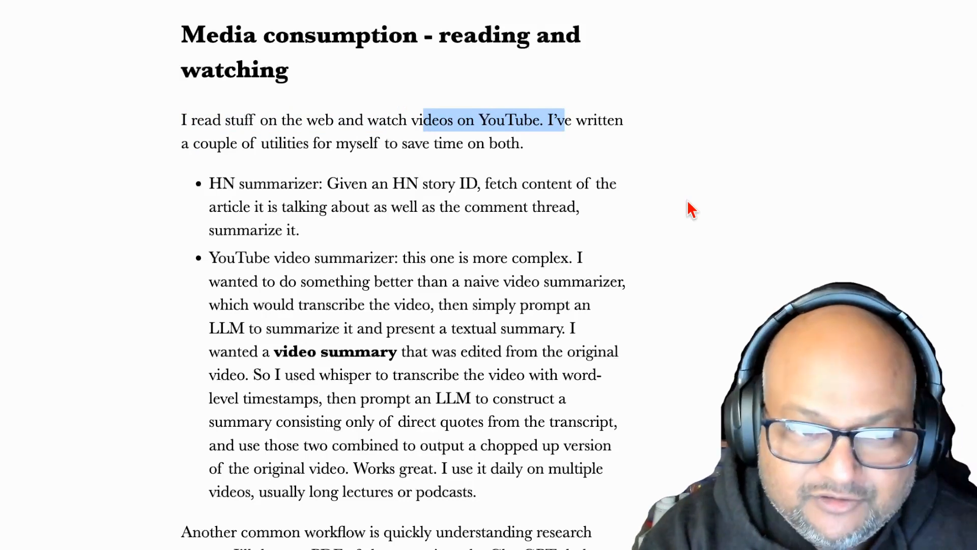
pyautogui.click(368, 185)
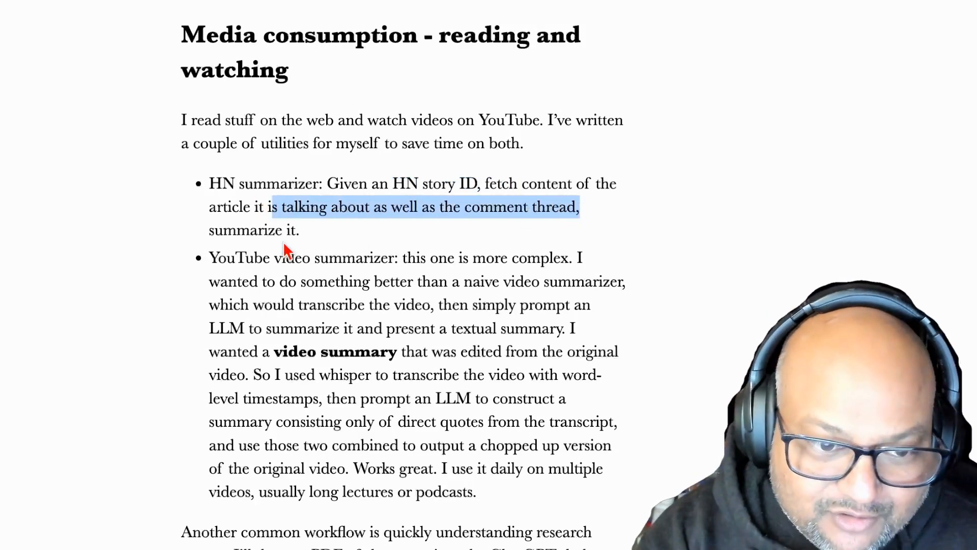
# Highlight the edited-video-summary wish and whisper-transcription passages in the YouTube summarizer bullet.
pyautogui.scroll(-3)
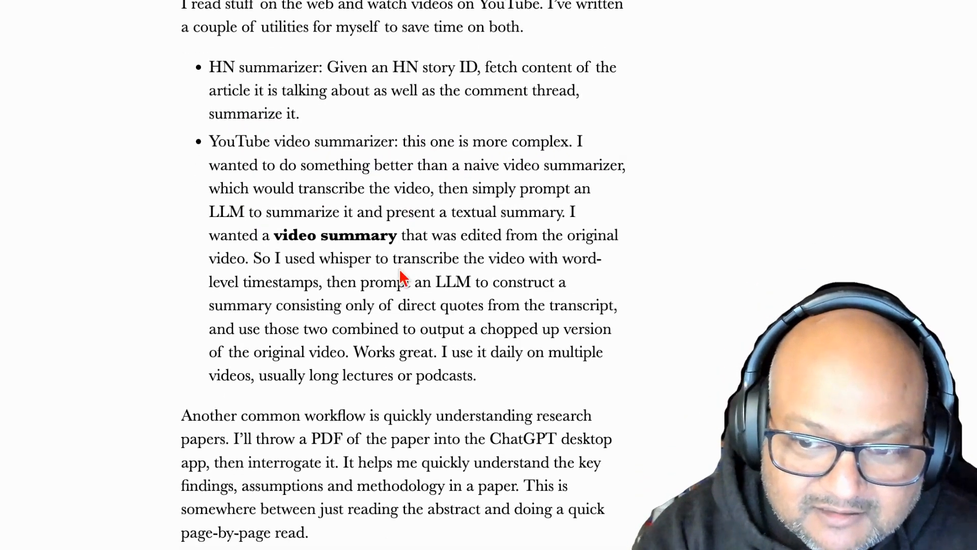
pyautogui.scroll(-3)
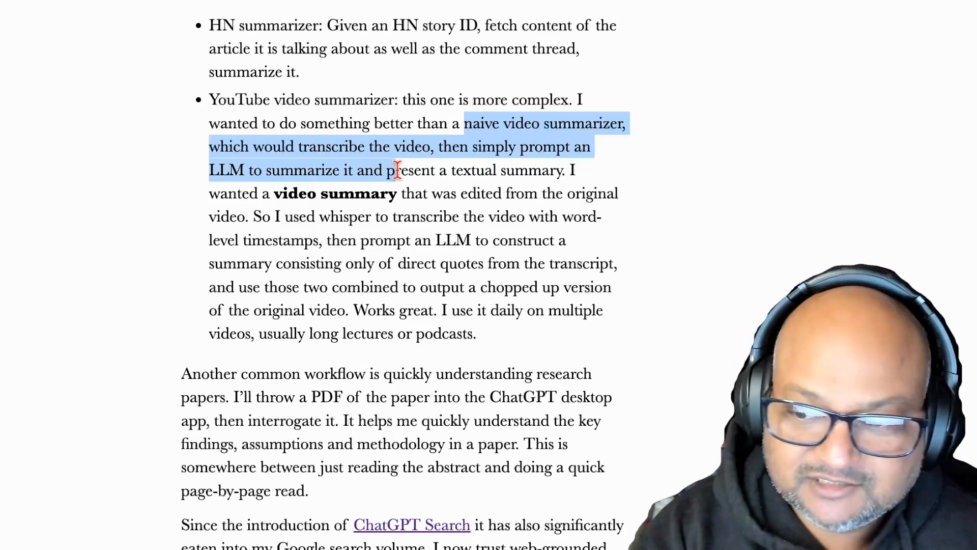
pyautogui.click(231, 193)
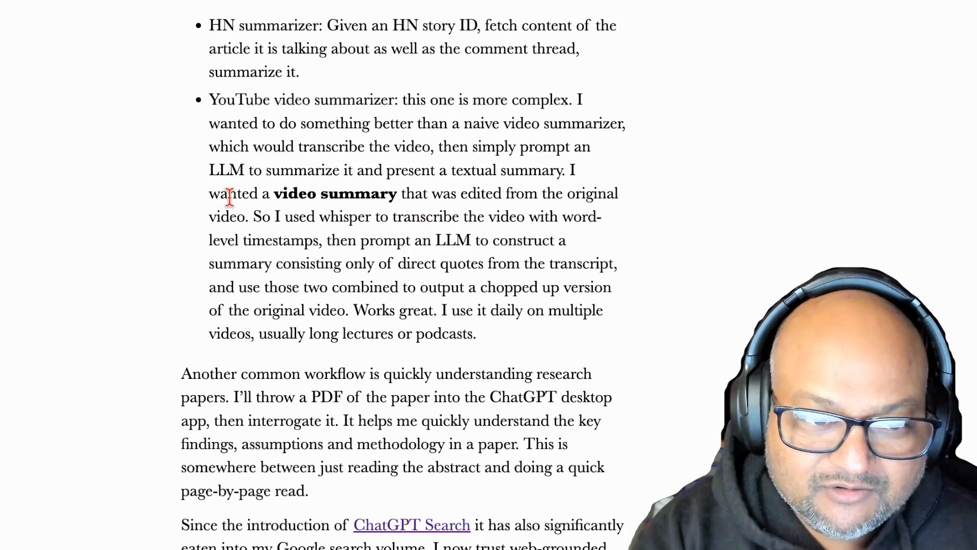
pyautogui.moveTo(234, 193); pyautogui.dragTo(255, 216)
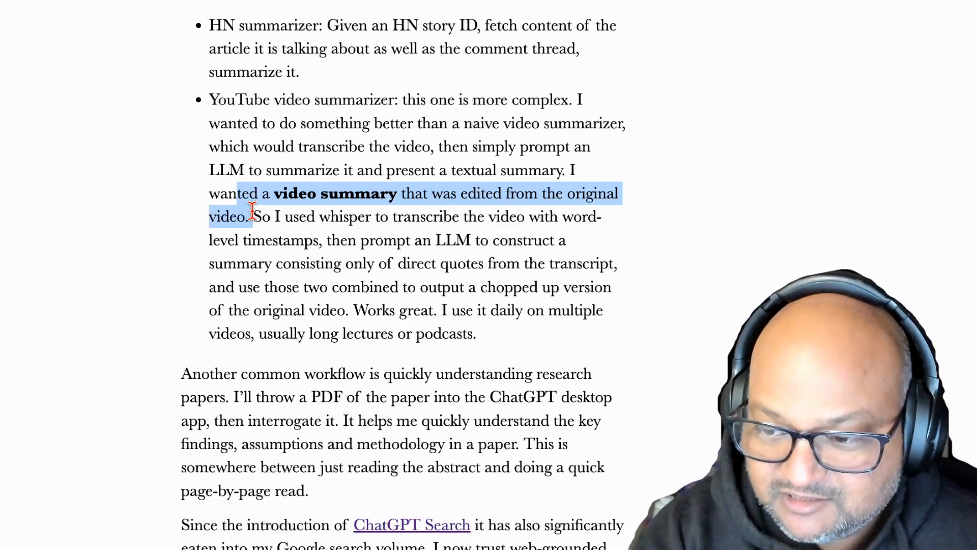
pyautogui.click(329, 235)
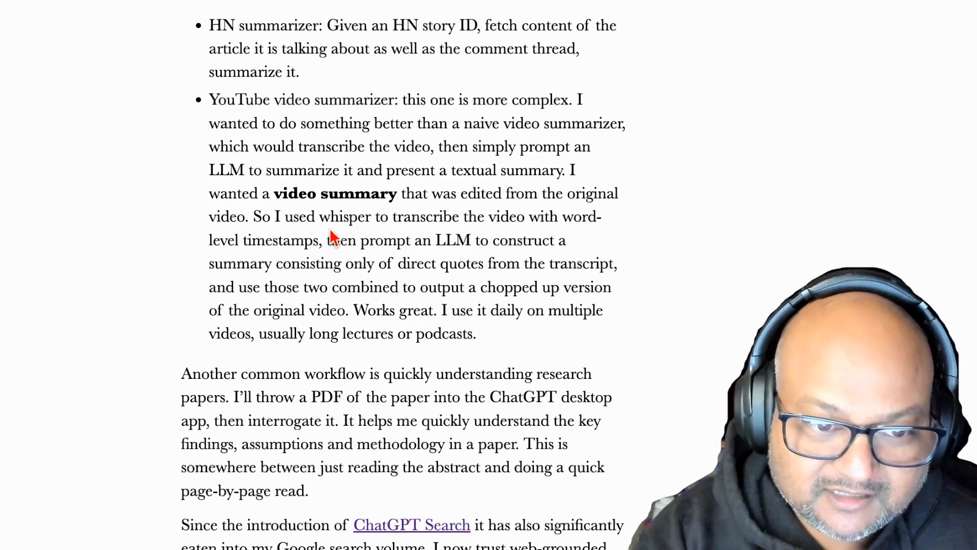
pyautogui.moveTo(532, 240)
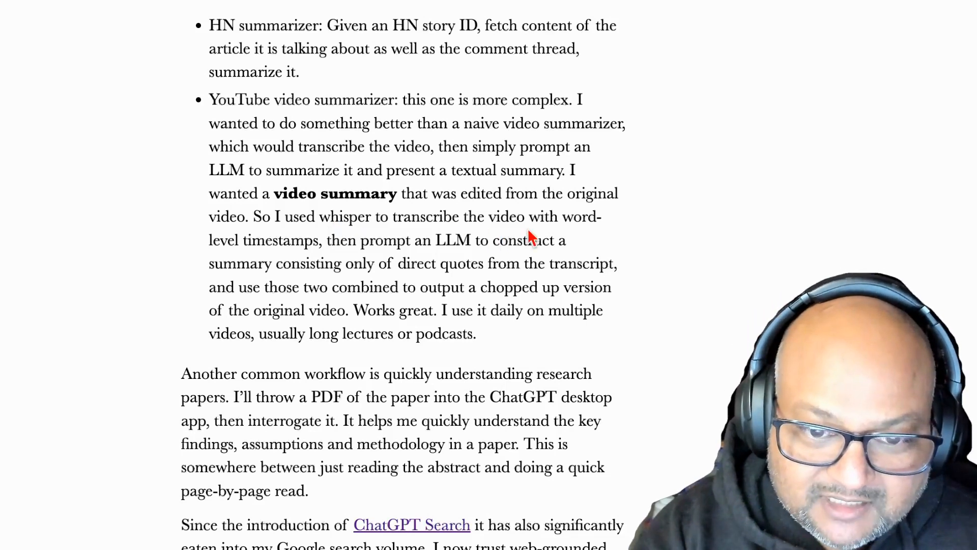
pyautogui.moveTo(532, 227)
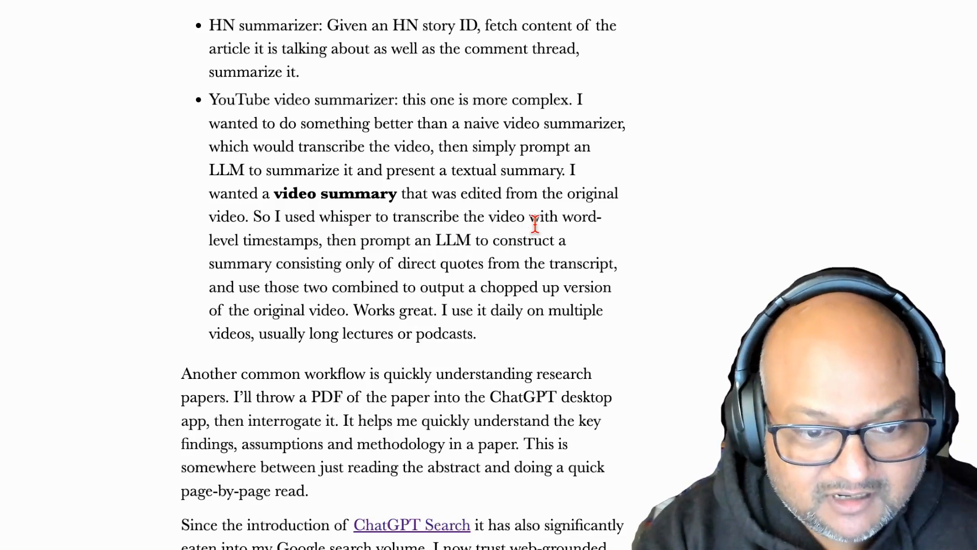
pyautogui.moveTo(275, 216); pyautogui.dragTo(341, 216)
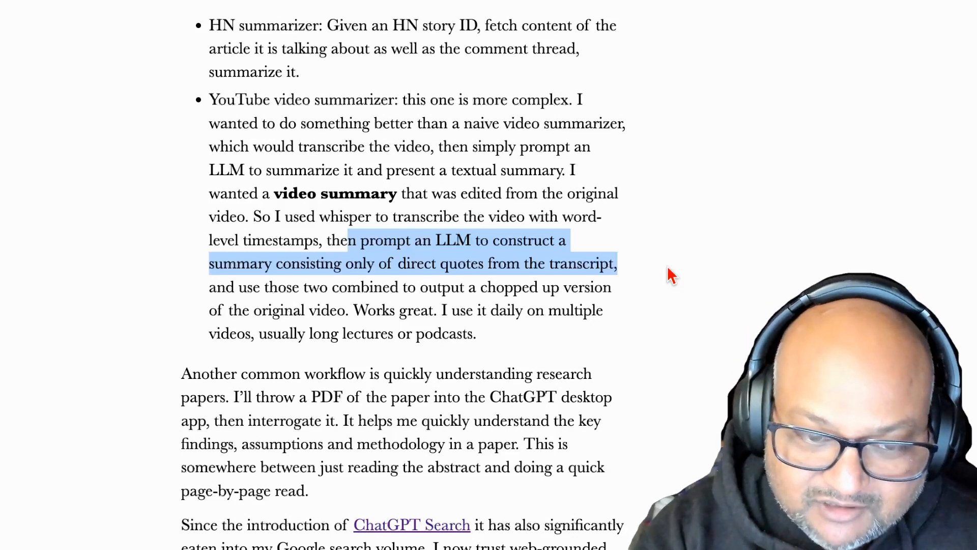
pyautogui.moveTo(501, 334)
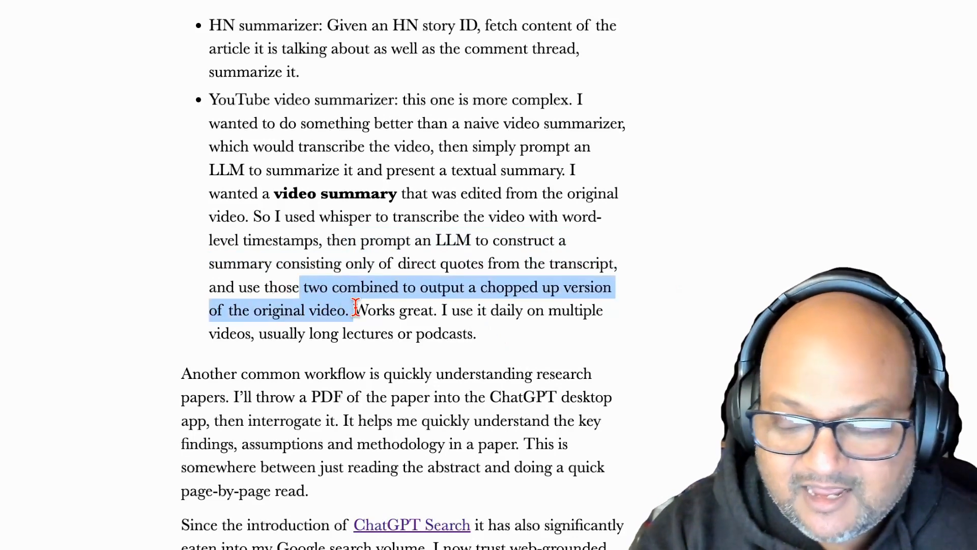
pyautogui.moveTo(440, 373)
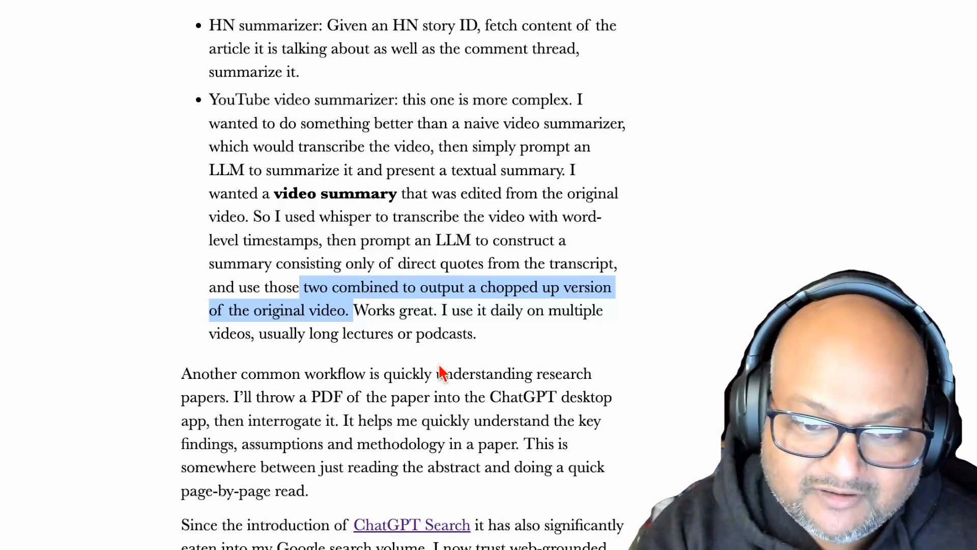
pyautogui.click(322, 294)
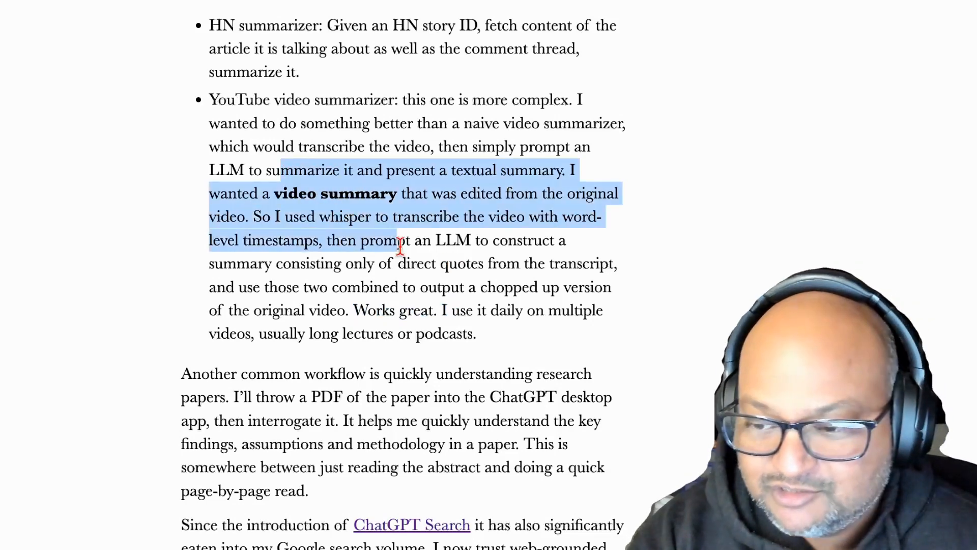
# Highlight the ChatGPT Search sentence, clear it, and scroll on to the Writing heading.
pyautogui.scroll(-3)
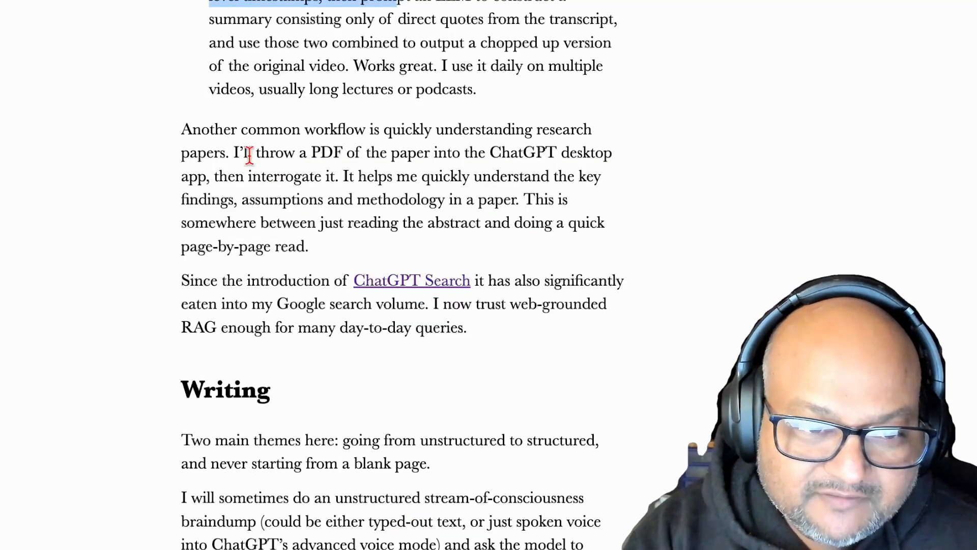
pyautogui.moveTo(234, 153); pyautogui.dragTo(424, 152)
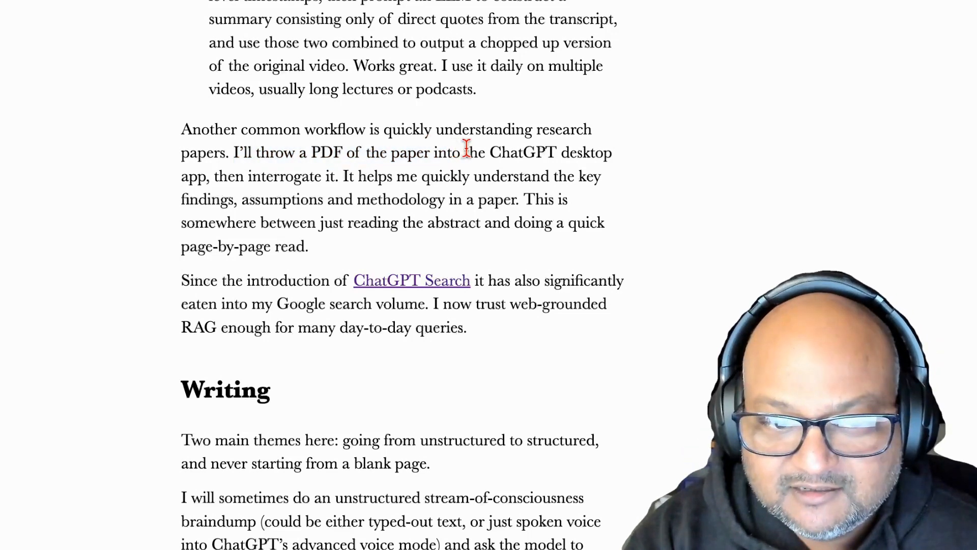
pyautogui.moveTo(518, 259)
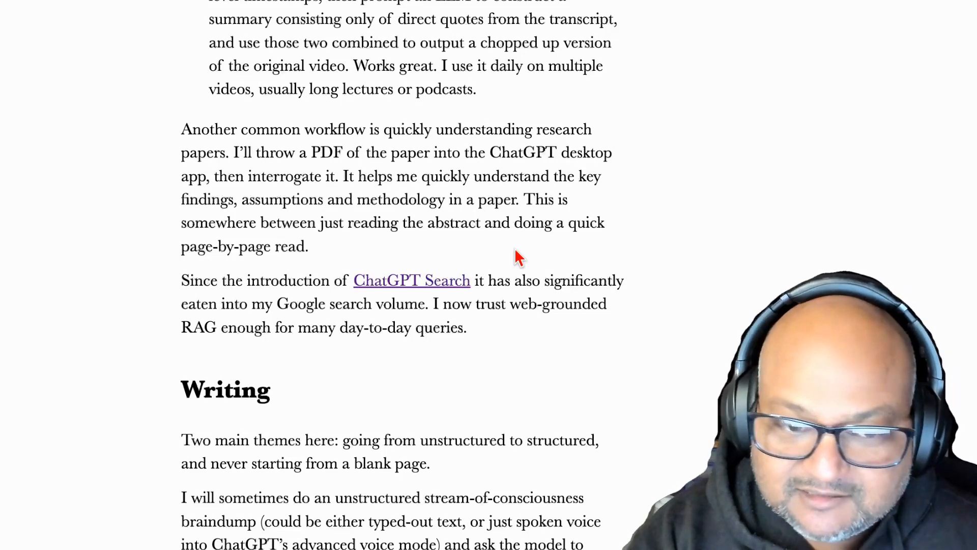
pyautogui.scroll(-3)
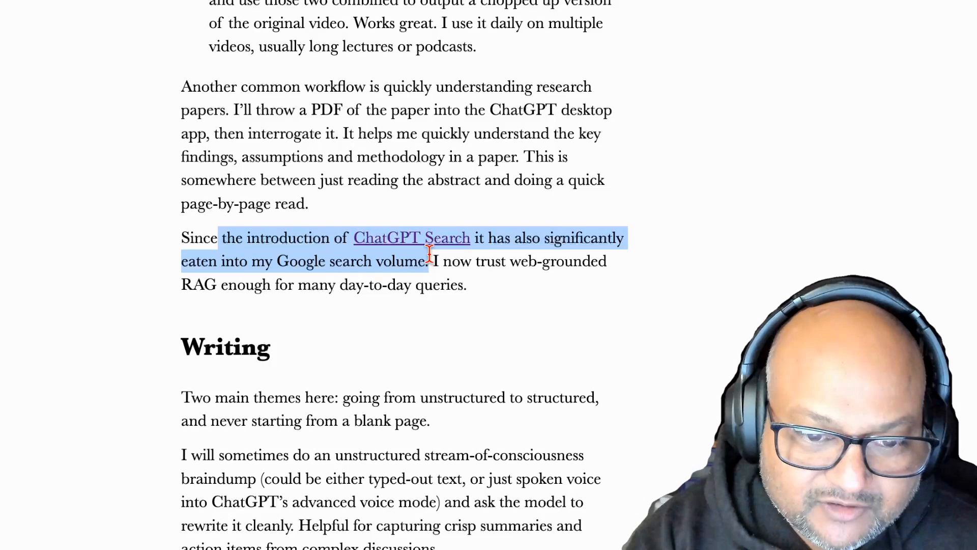
pyautogui.click(227, 260)
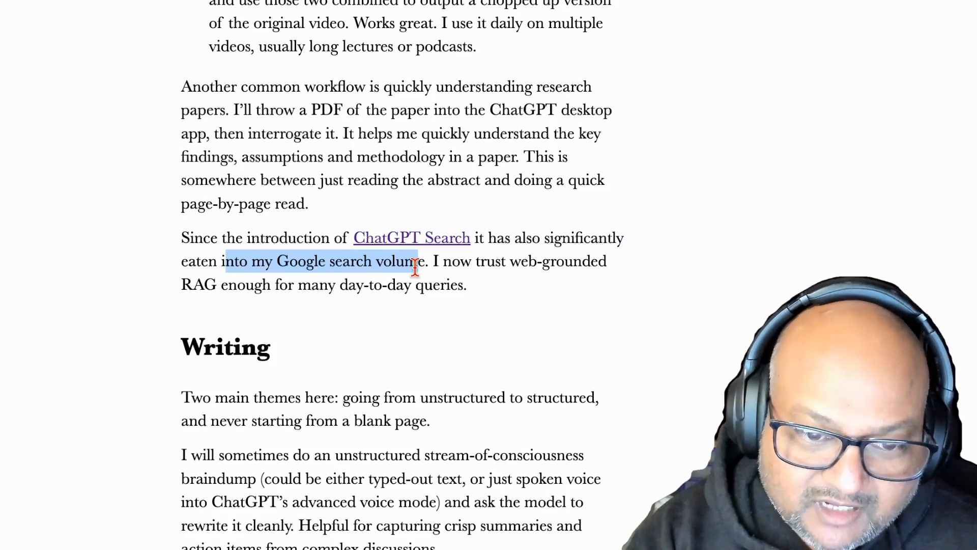
pyautogui.scroll(-3)
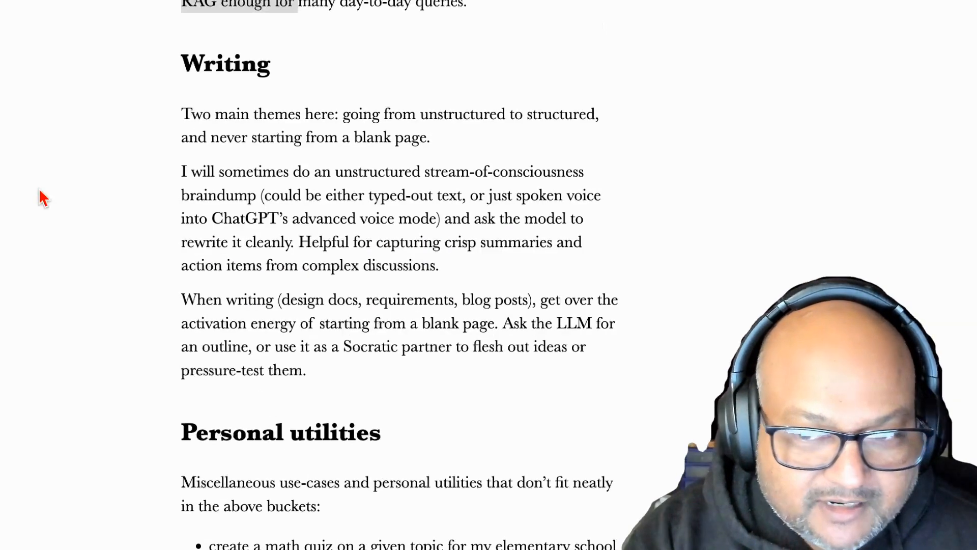
# Highlight 'structured' and the phrase about never starting from a blank page.
pyautogui.scroll(-3)
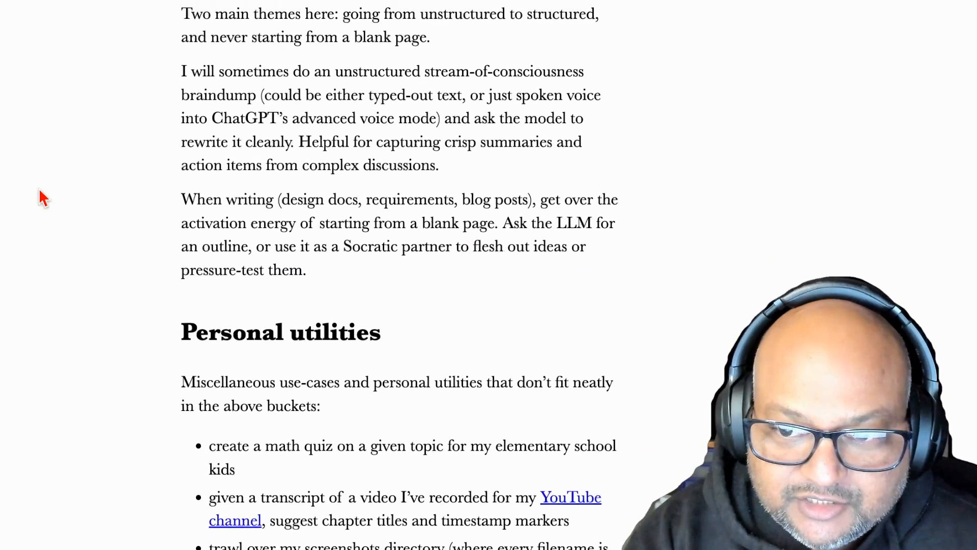
pyautogui.scroll(3)
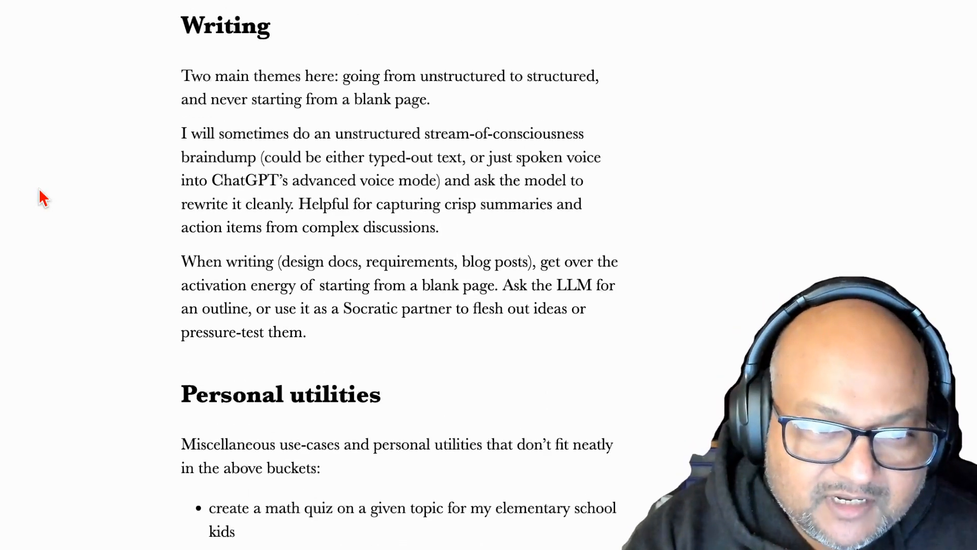
pyautogui.moveTo(427, 121)
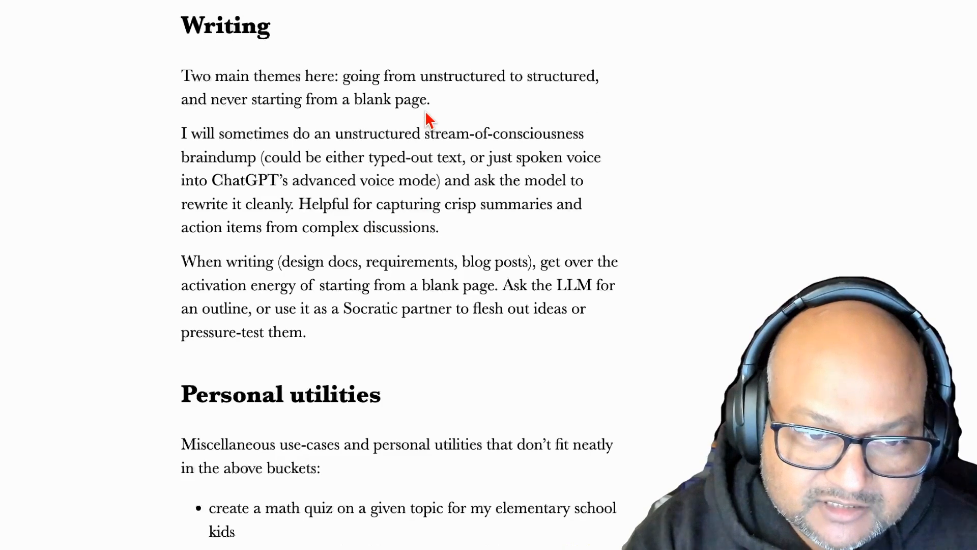
pyautogui.moveTo(379, 76)
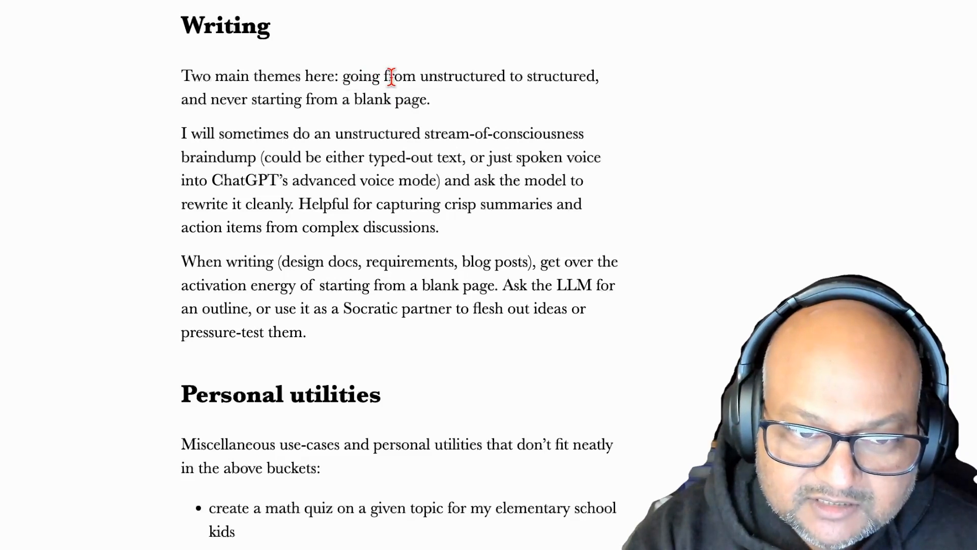
pyautogui.doubleClick(559, 76)
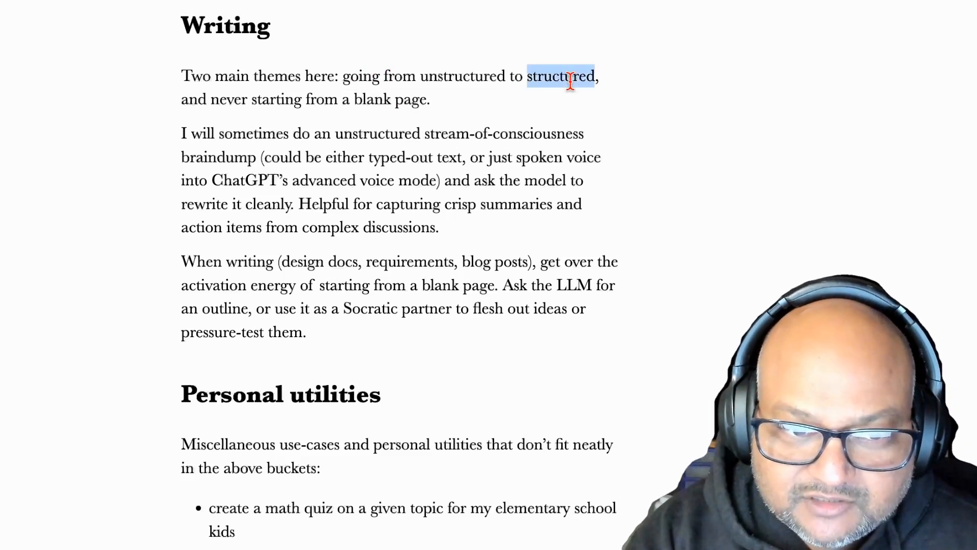
pyautogui.doubleClick(458, 77)
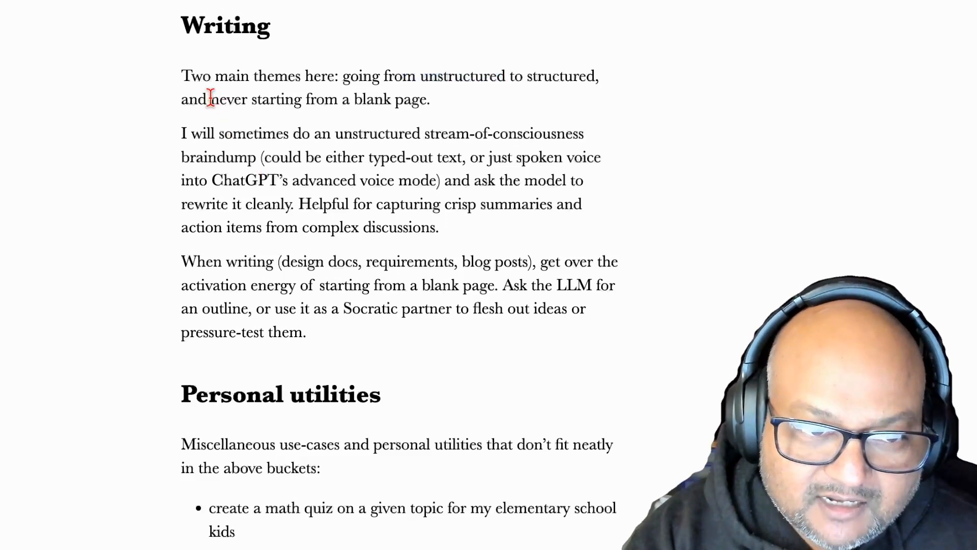
pyautogui.moveTo(211, 99); pyautogui.dragTo(429, 99)
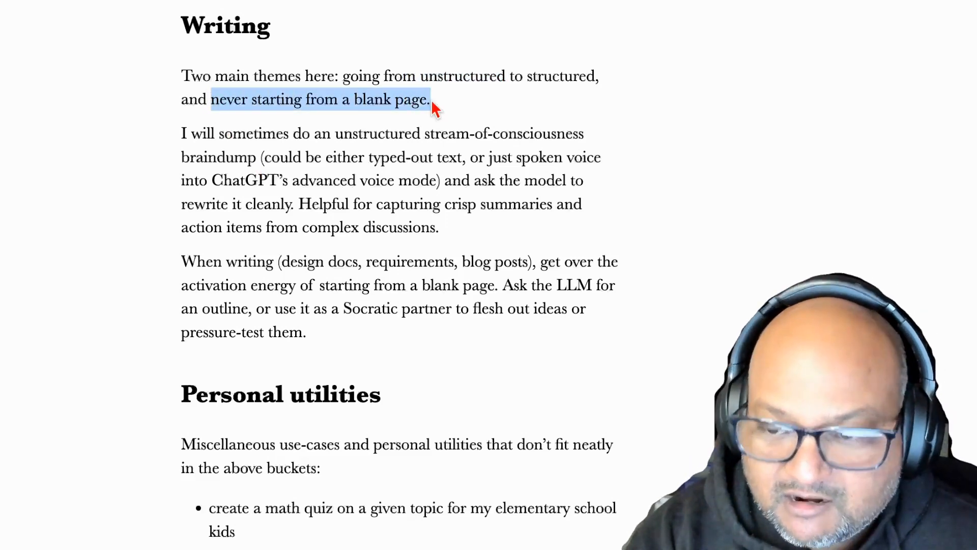
pyautogui.moveTo(390, 265)
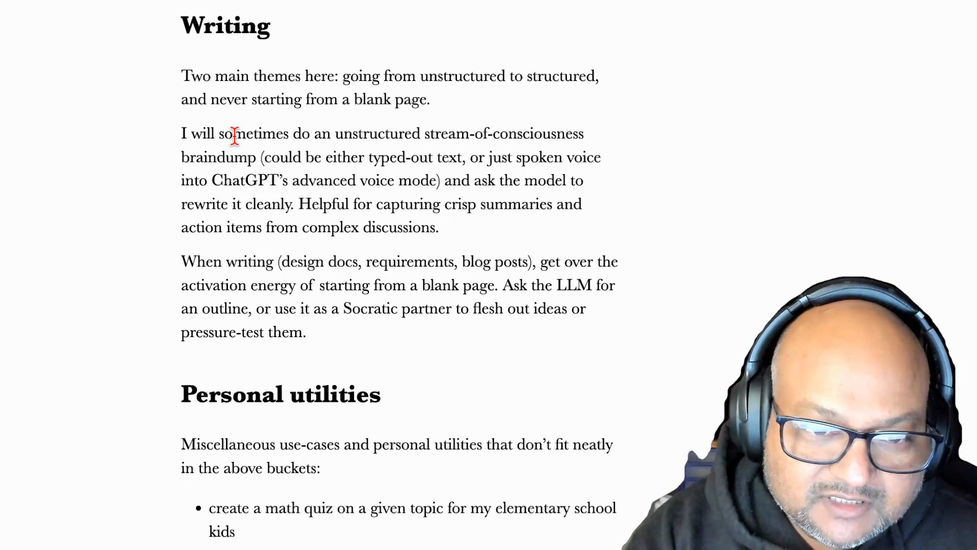
# Highlight part of the braindump paragraph and clear the rewrite and Socratic-partner highlights.
pyautogui.doubleClick(218, 157)
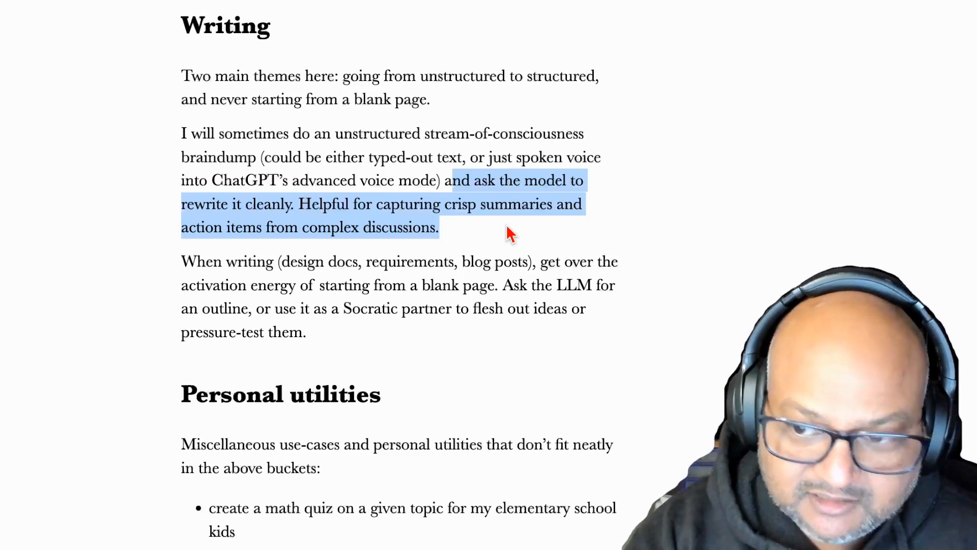
pyautogui.click(357, 307)
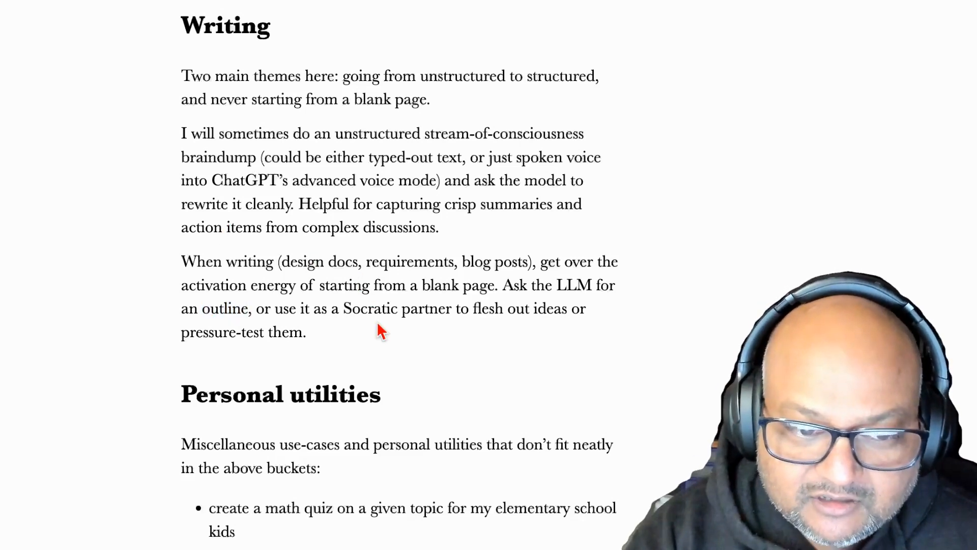
pyautogui.moveTo(328, 308)
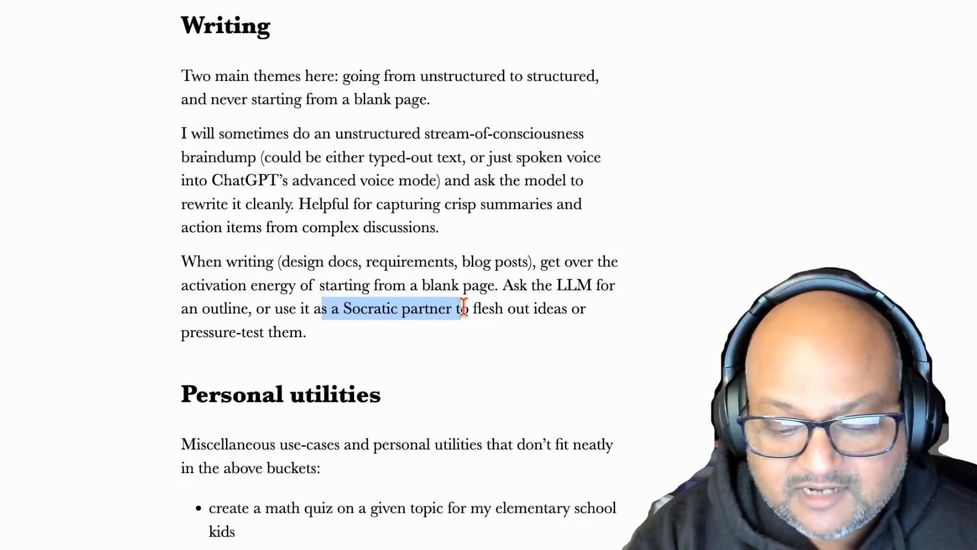
pyautogui.click(346, 346)
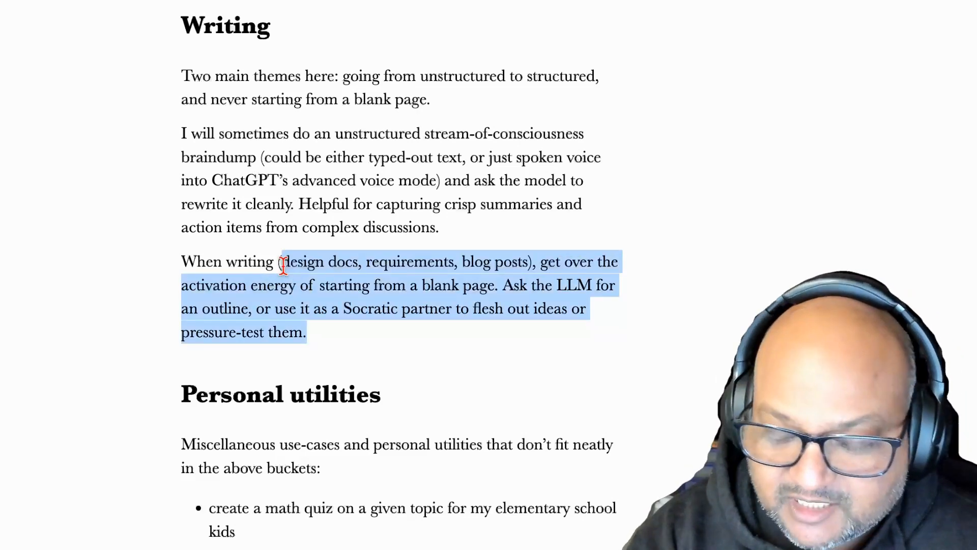
pyautogui.moveTo(367, 262)
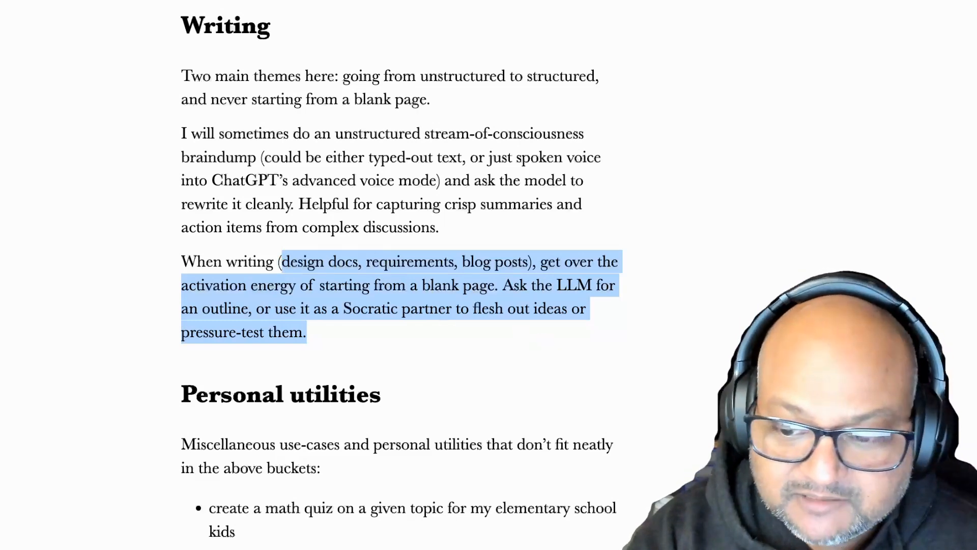
# Scroll through Personal utilities, highlighting 'my screenshots directory' and reaching the TODO tracker bullet.
pyautogui.scroll(-3)
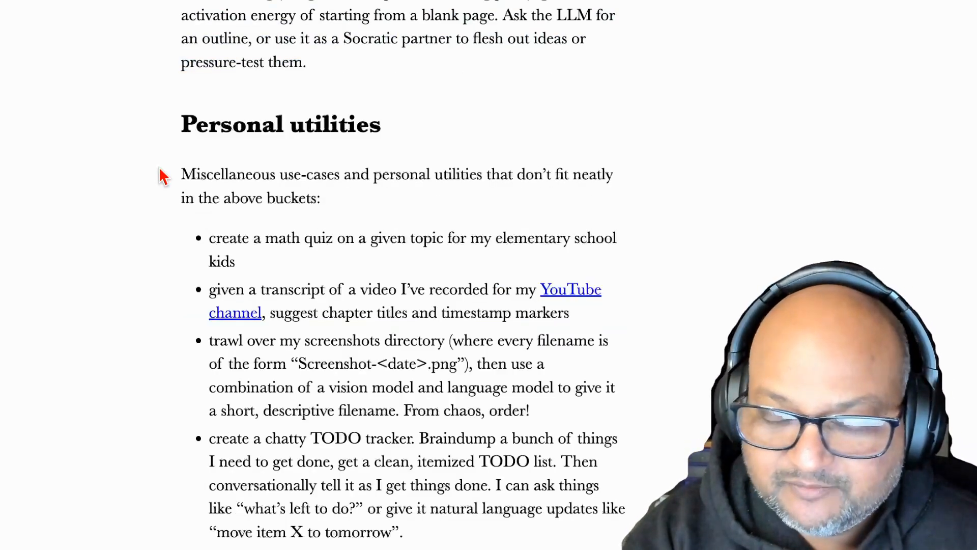
pyautogui.moveTo(253, 271)
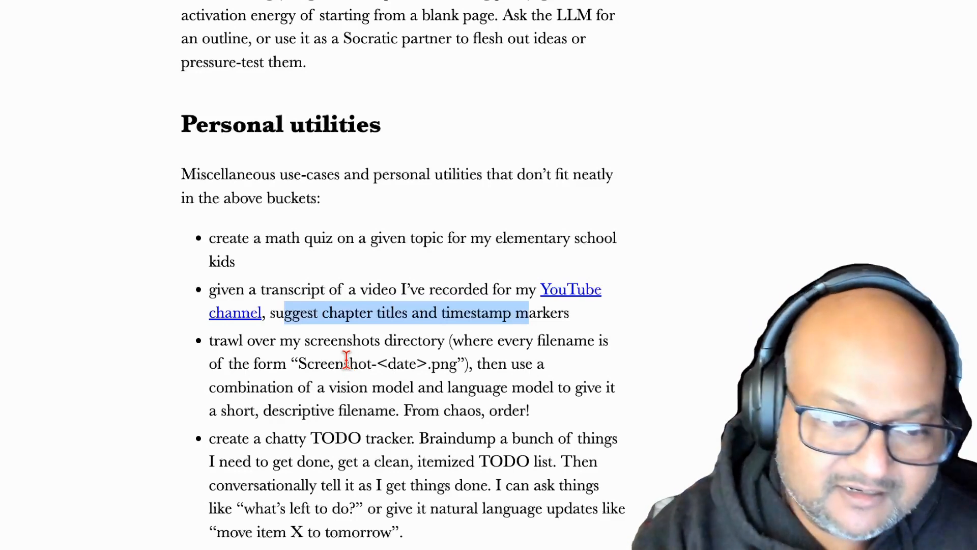
pyautogui.scroll(-3)
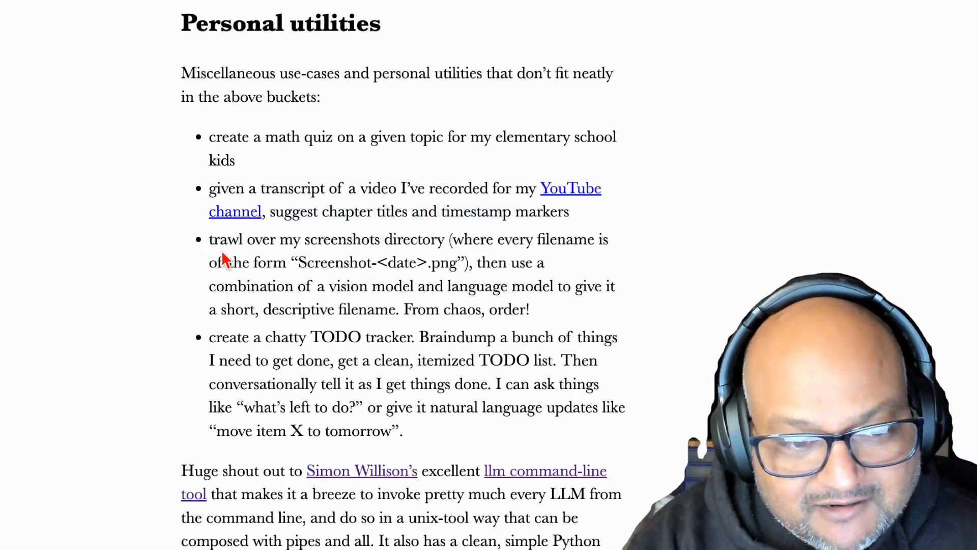
pyautogui.moveTo(210, 238); pyautogui.dragTo(357, 238)
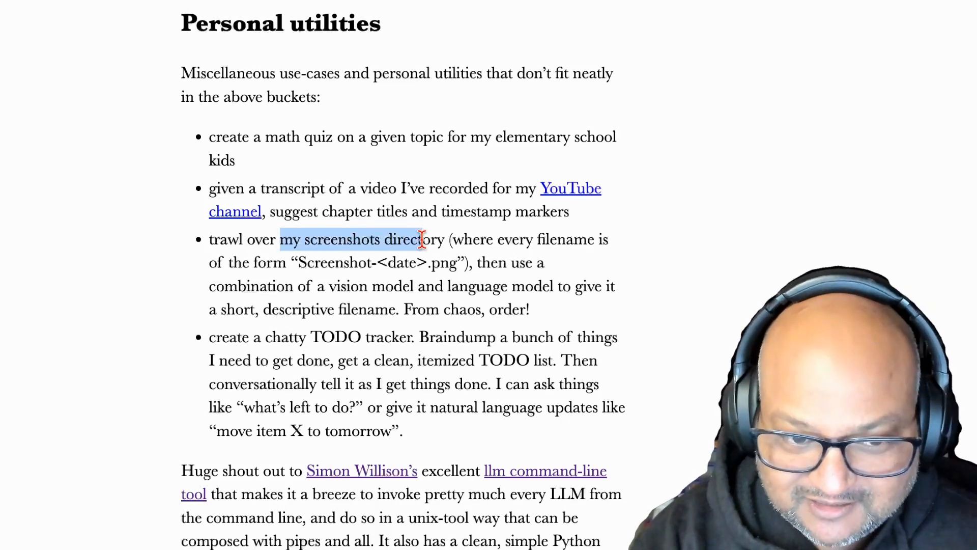
pyautogui.click(417, 291)
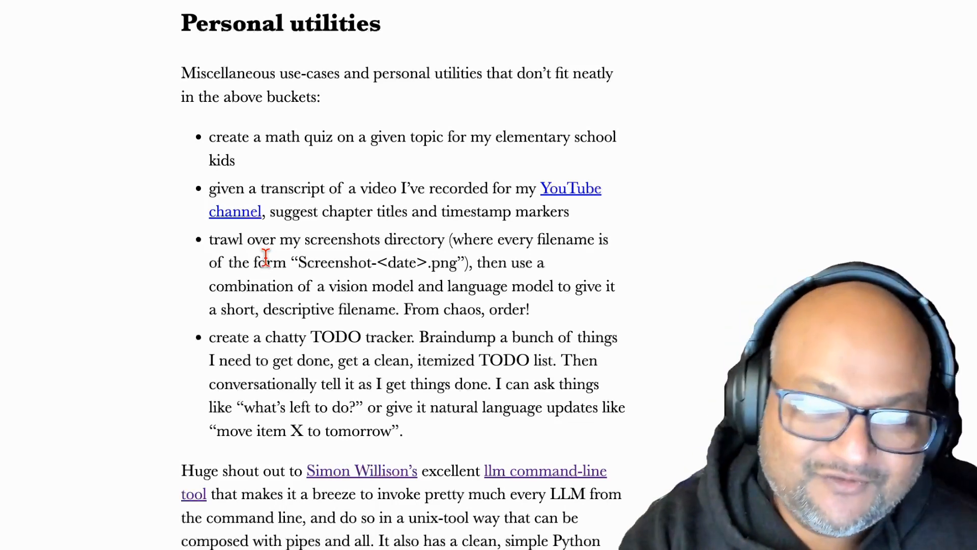
pyautogui.moveTo(284, 402)
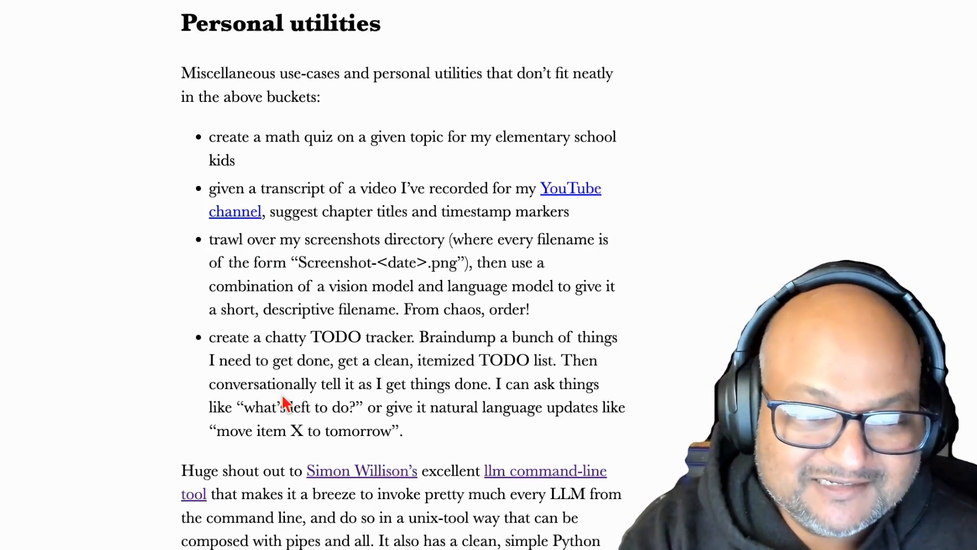
pyautogui.scroll(-3)
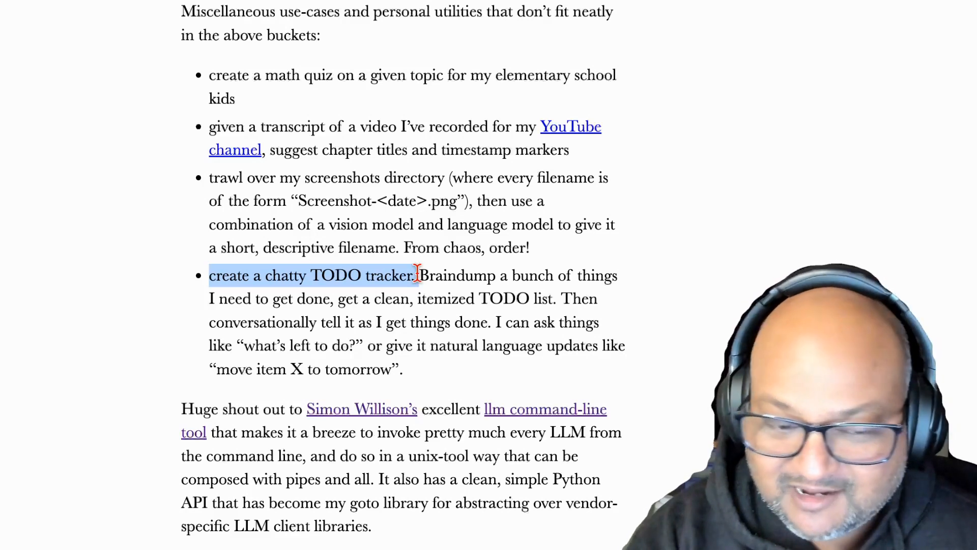
pyautogui.moveTo(423, 321)
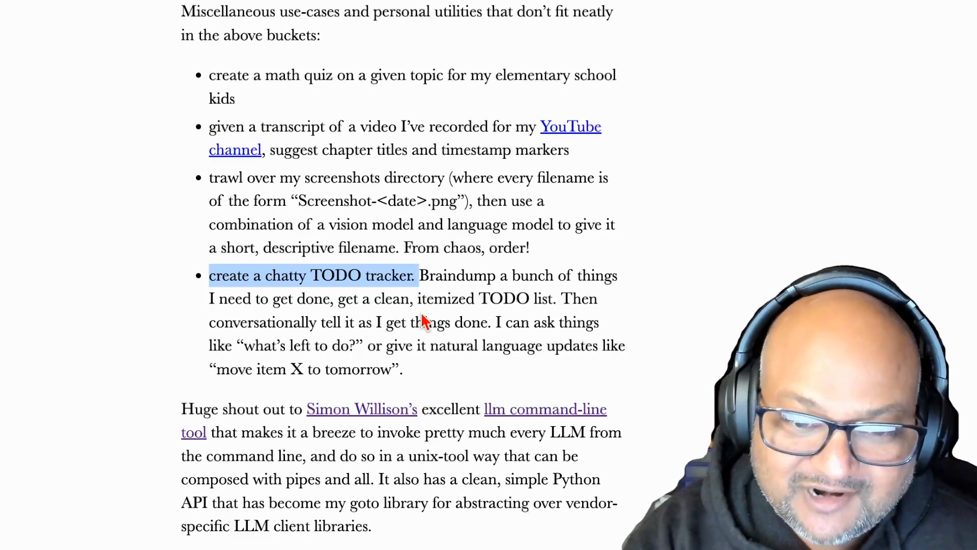
pyautogui.moveTo(358, 337)
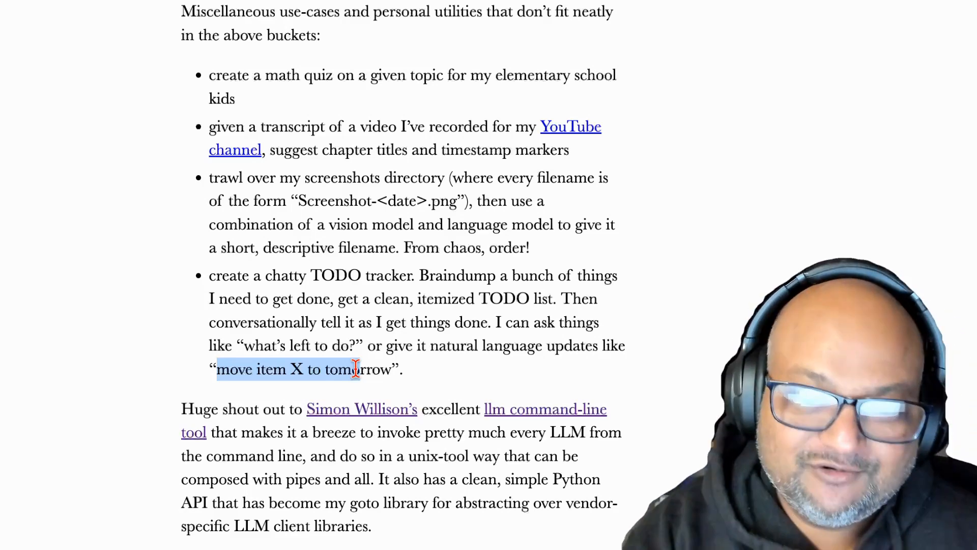
# Highlight a word in the llm shout-out paragraph and scroll to Barriers and wishlist.
pyautogui.scroll(-3)
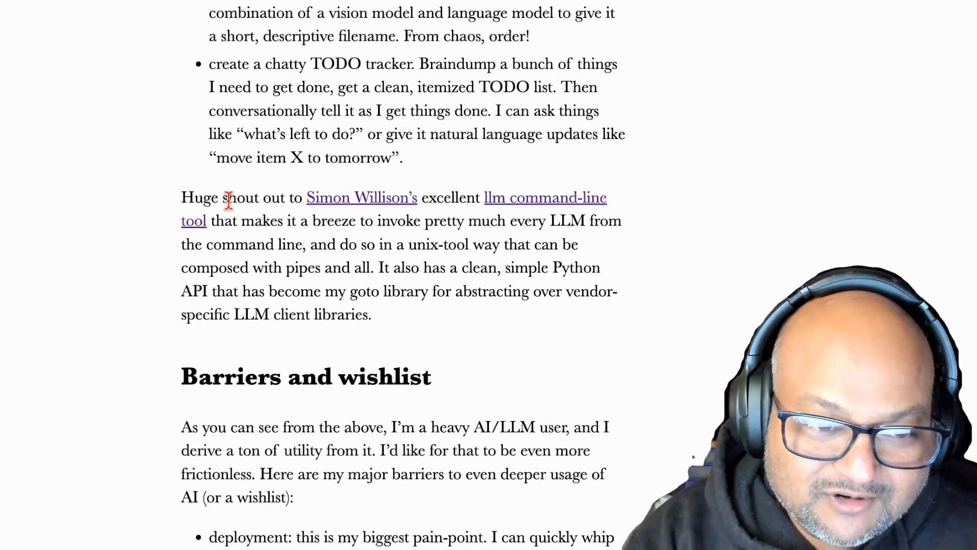
pyautogui.doubleClick(237, 197)
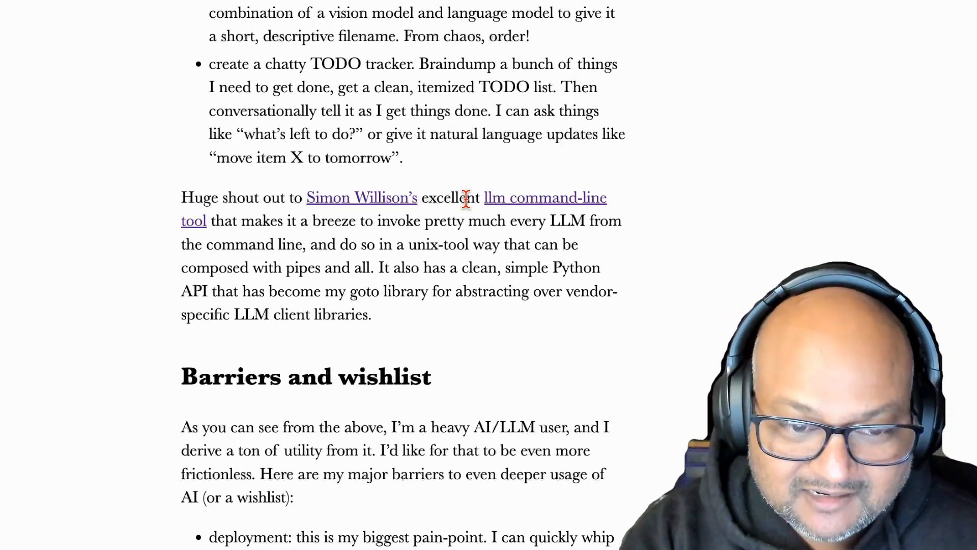
pyautogui.moveTo(443, 244)
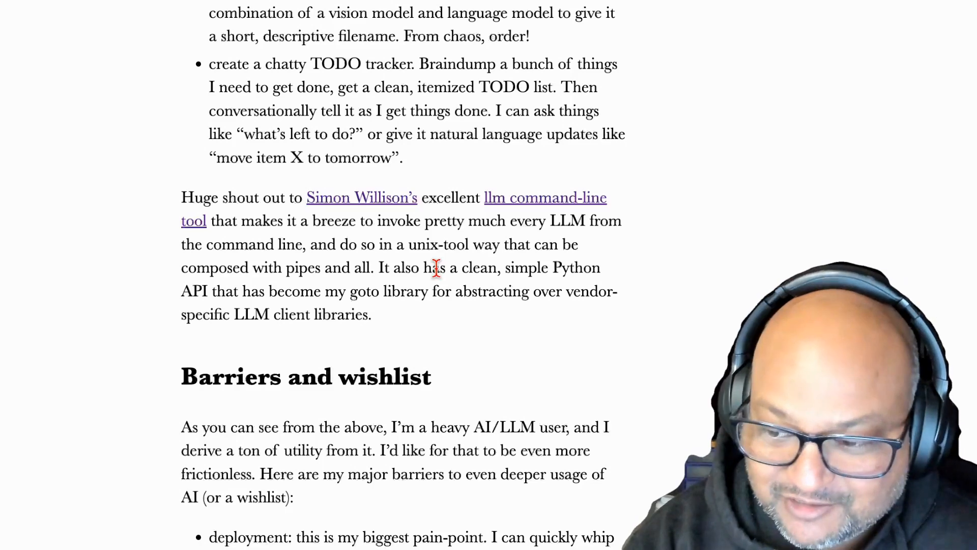
pyautogui.scroll(-3)
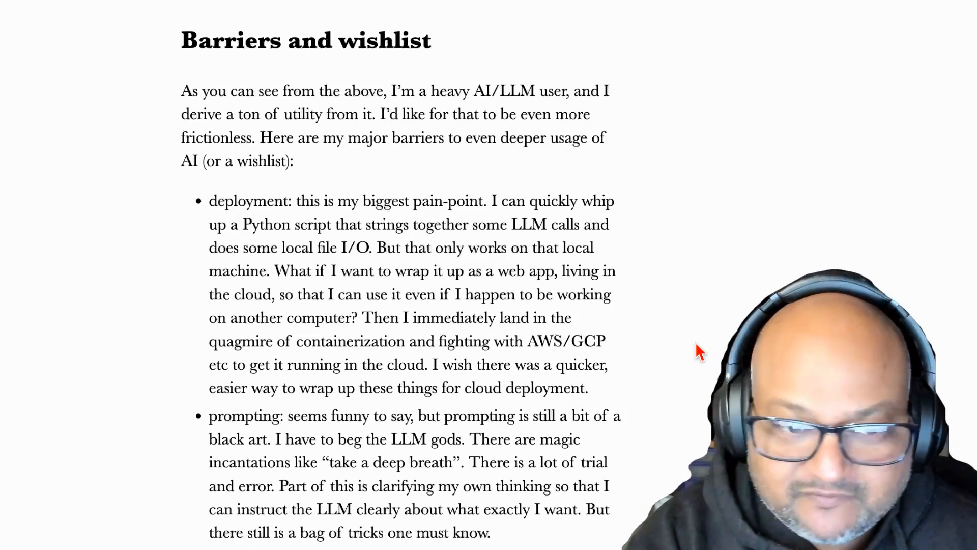
# Highlight the cloud web app deployment passage, clear it, and move down to the prompting bullet.
pyautogui.doubleClick(249, 200)
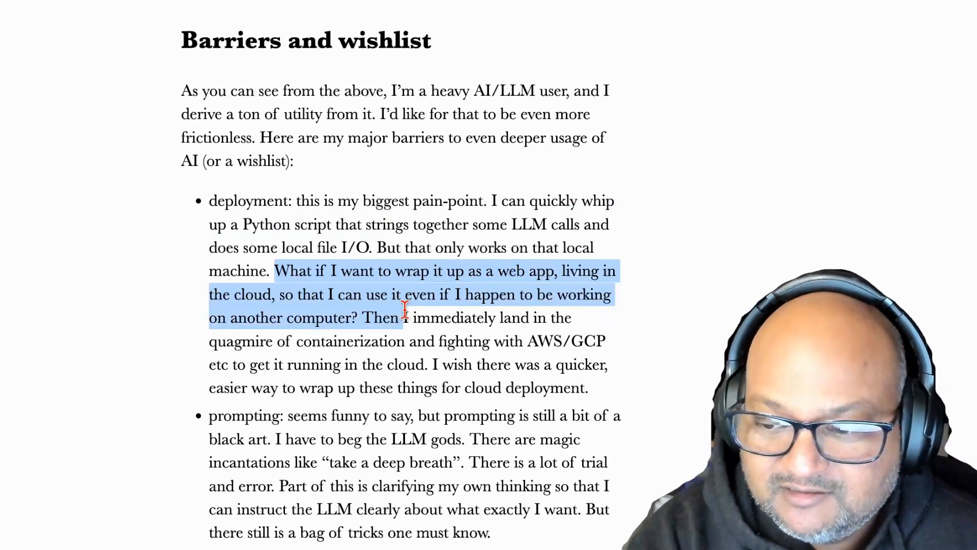
pyautogui.click(443, 318)
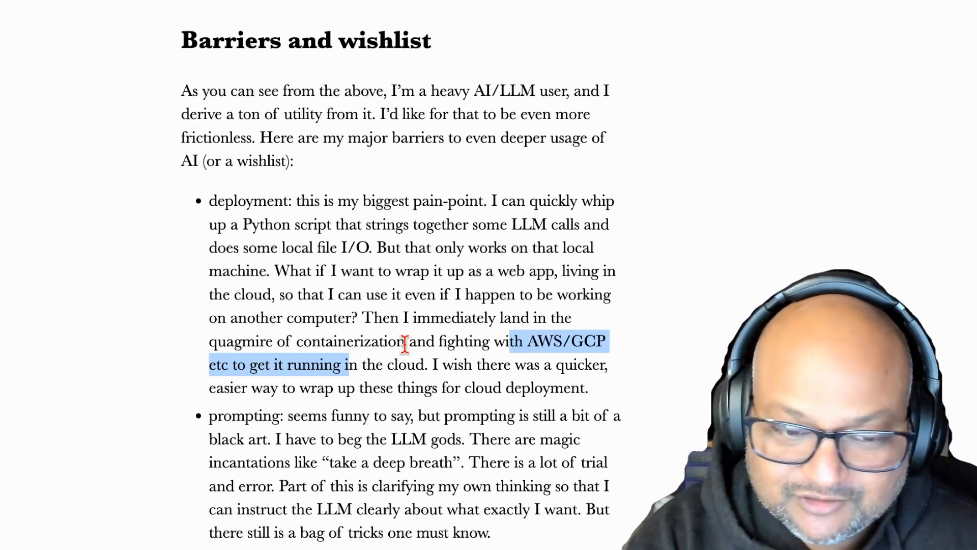
pyautogui.scroll(-3)
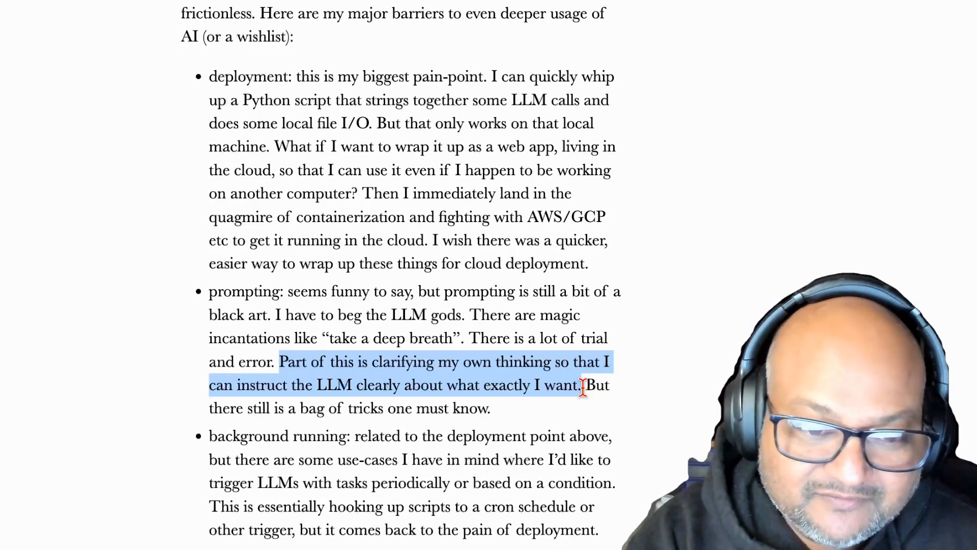
# Highlight the words 'background' and 'running' in the background running bullet.
pyautogui.scroll(-3)
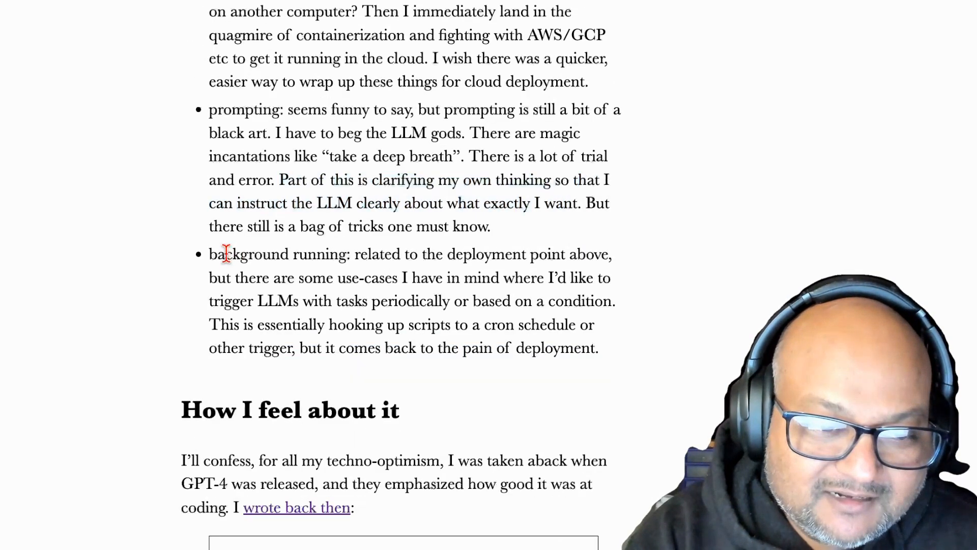
pyautogui.doubleClick(318, 253)
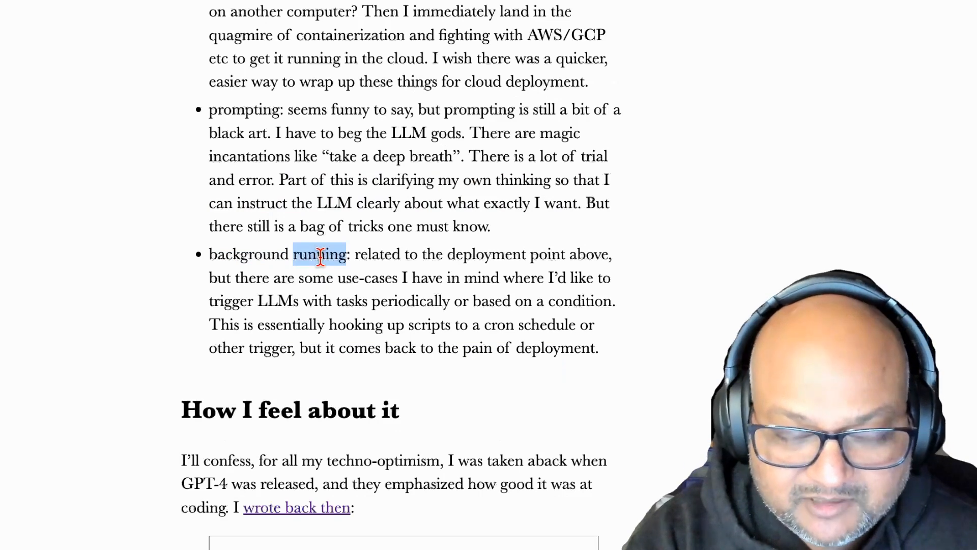
pyautogui.doubleClick(248, 253)
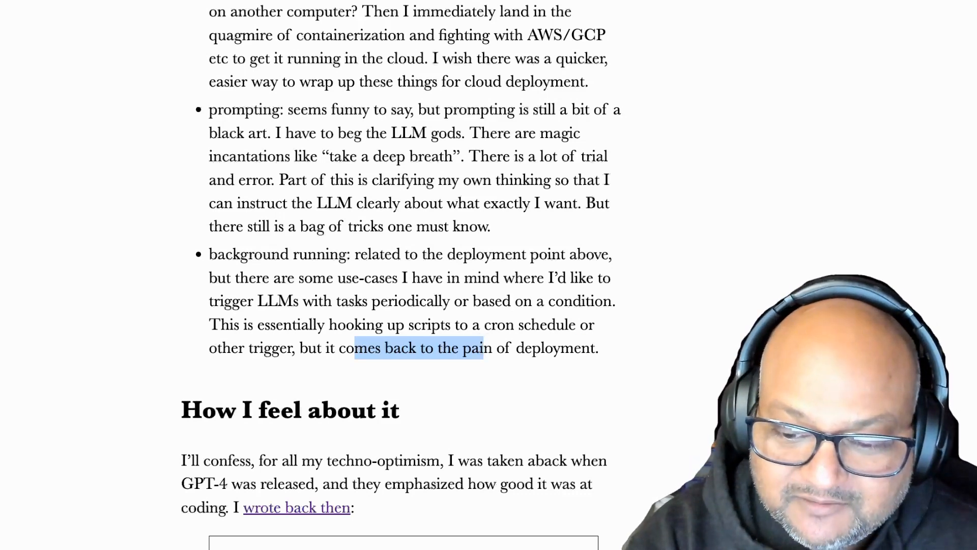
# Read down to the closing optimism paragraph and clear its highlight.
pyautogui.scroll(-3)
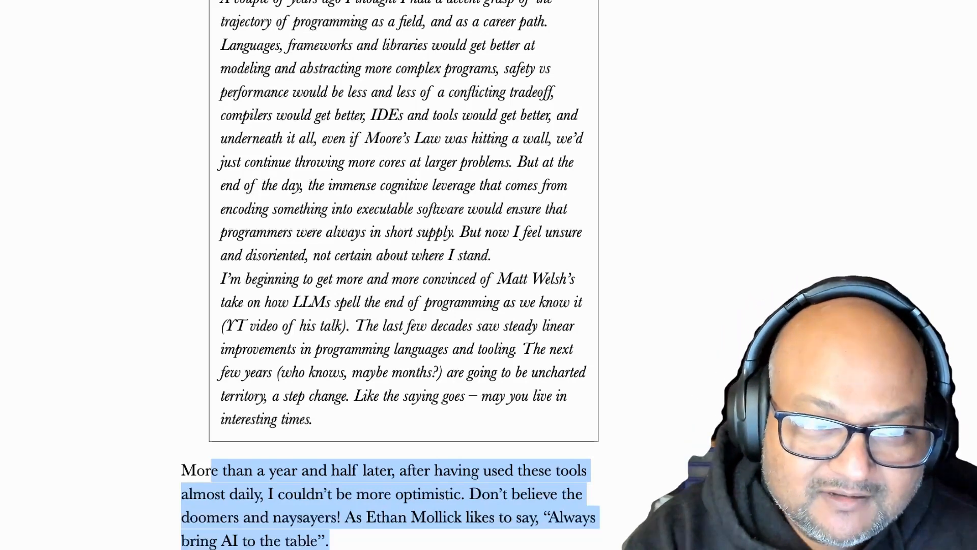
pyautogui.click(729, 246)
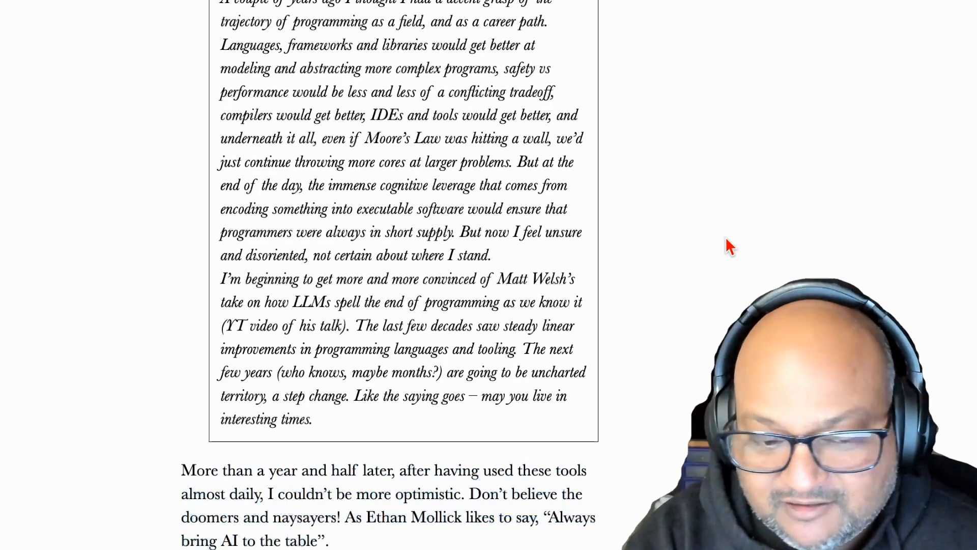
pyautogui.moveTo(679, 446)
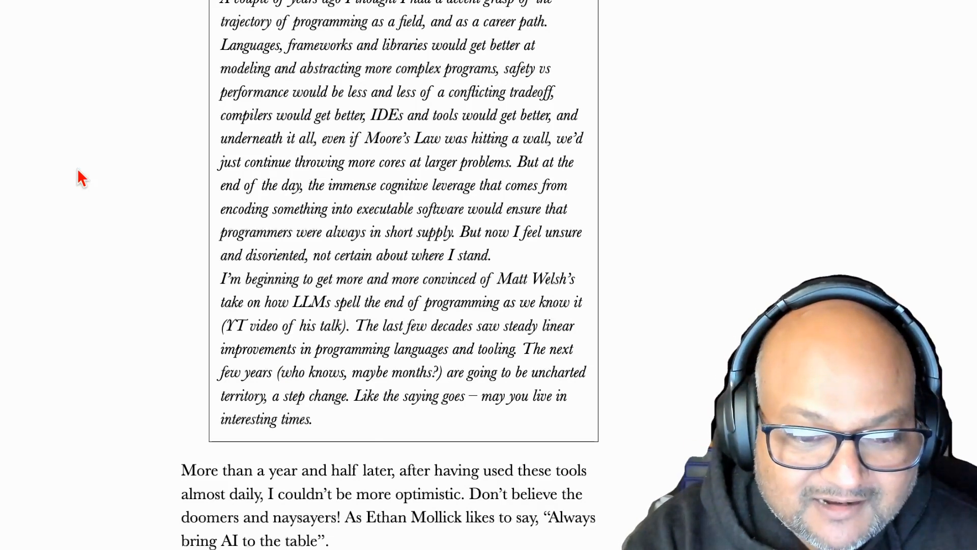
pyautogui.moveTo(645, 445)
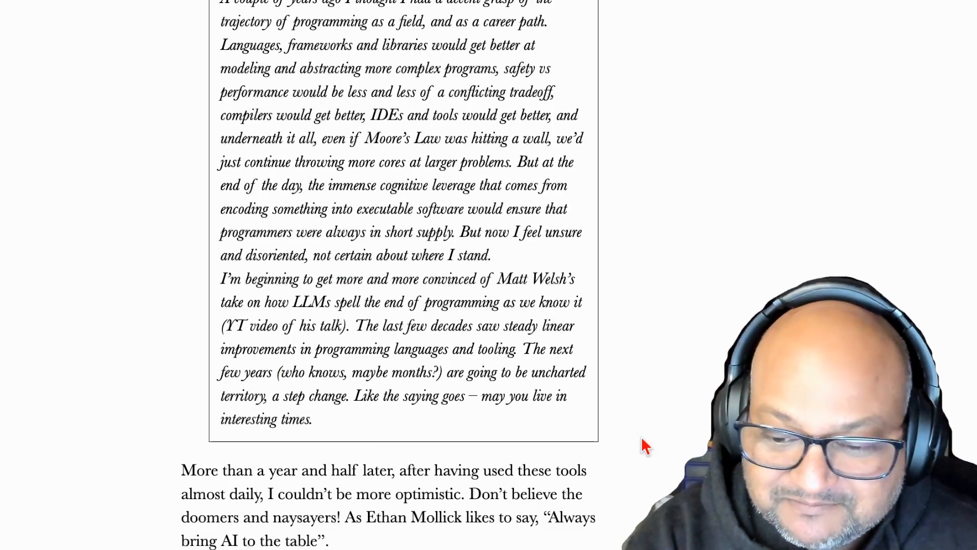